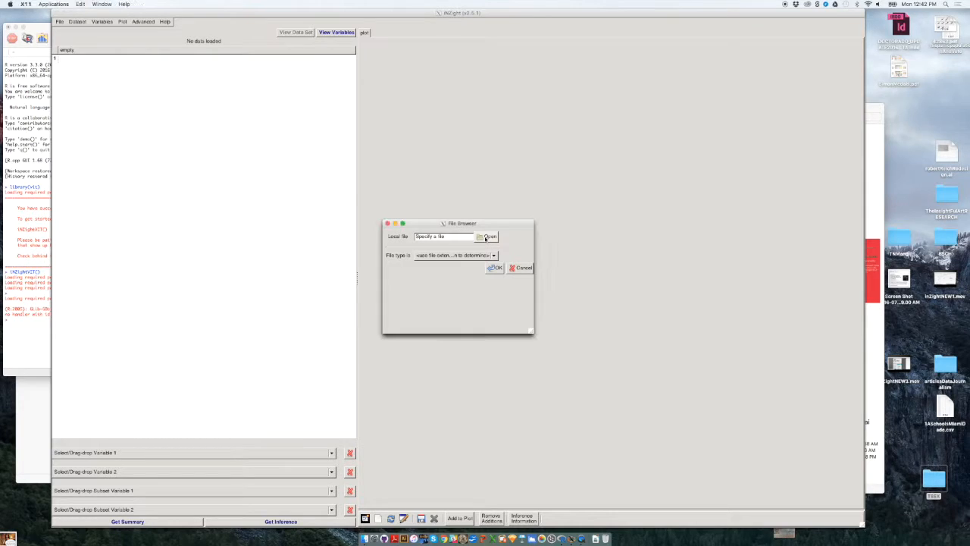
Import 1ASchoolsMiamiDade.csv from the Desktop as the data set
{"action": "left_click", "coordinate": [489, 236]}
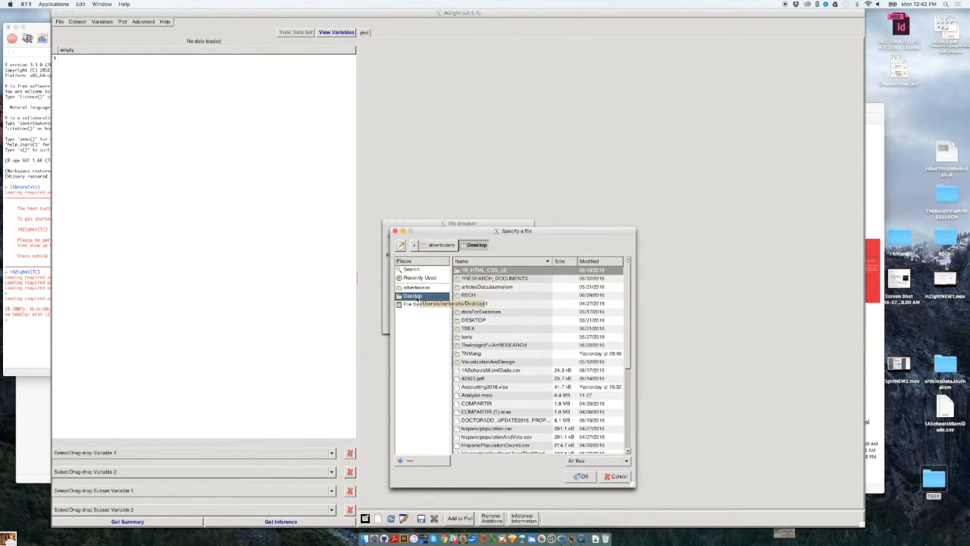
{"action": "left_click", "coordinate": [491, 370]}
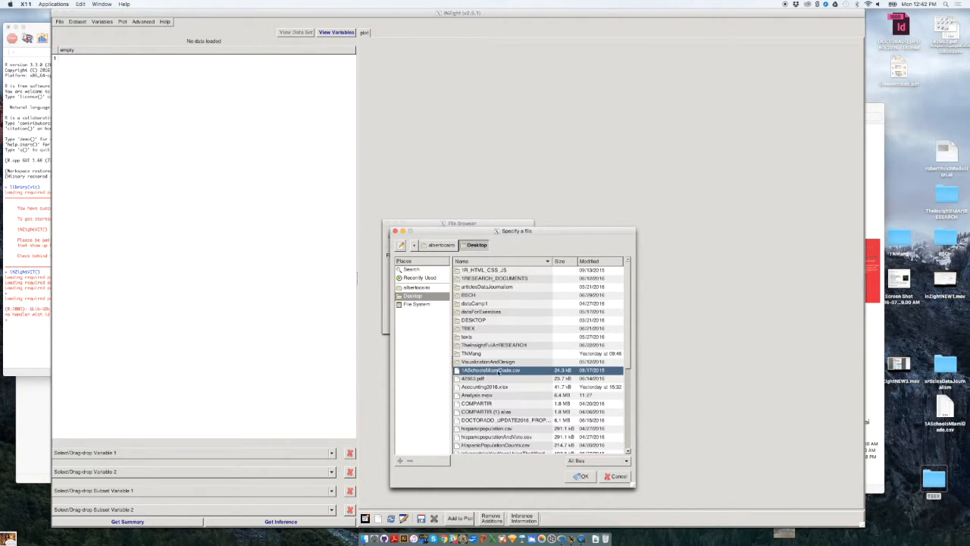
{"action": "left_click", "coordinate": [580, 476]}
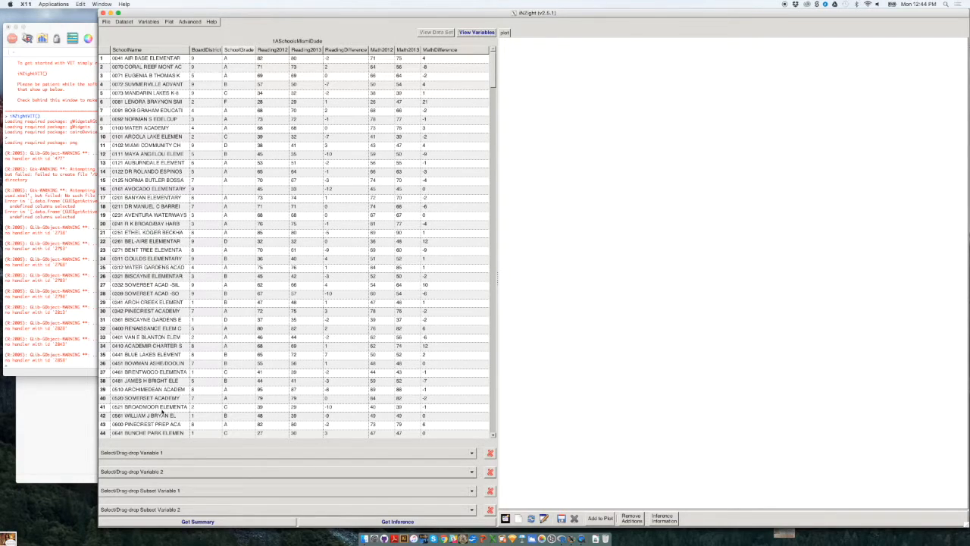
{"action": "mouse_move", "coordinate": [118, 458]}
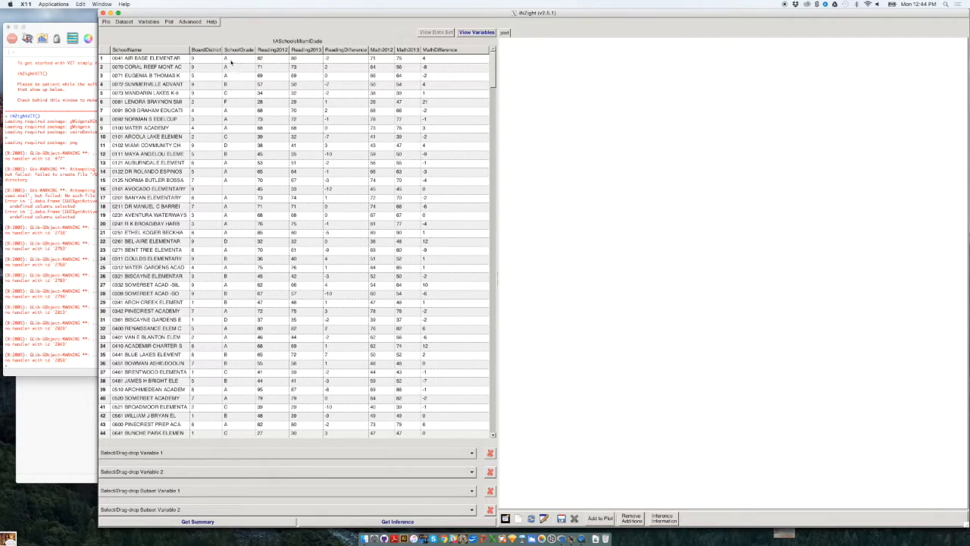
{"action": "mouse_move", "coordinate": [496, 265]}
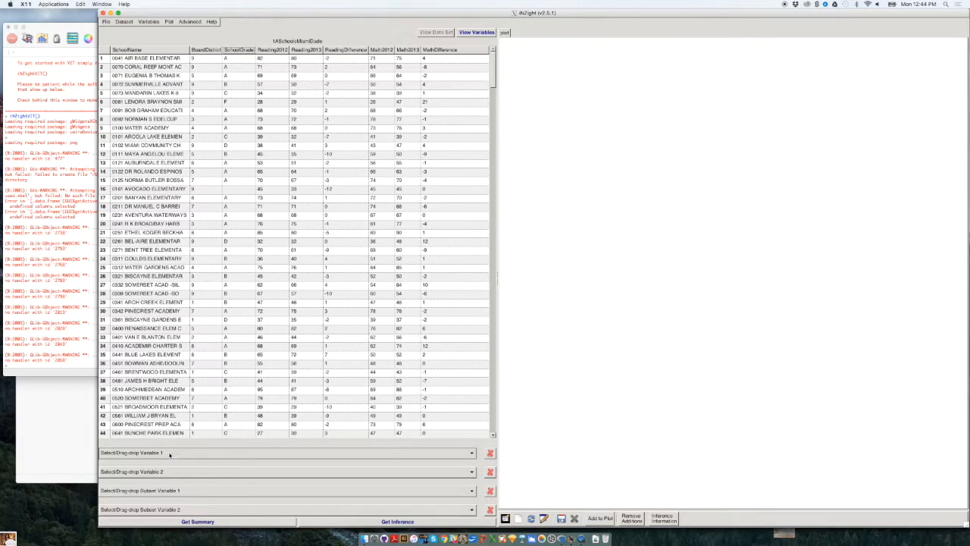
Choose SchoolGrade as Variable 1 to show its bar chart
{"action": "left_click", "coordinate": [284, 453]}
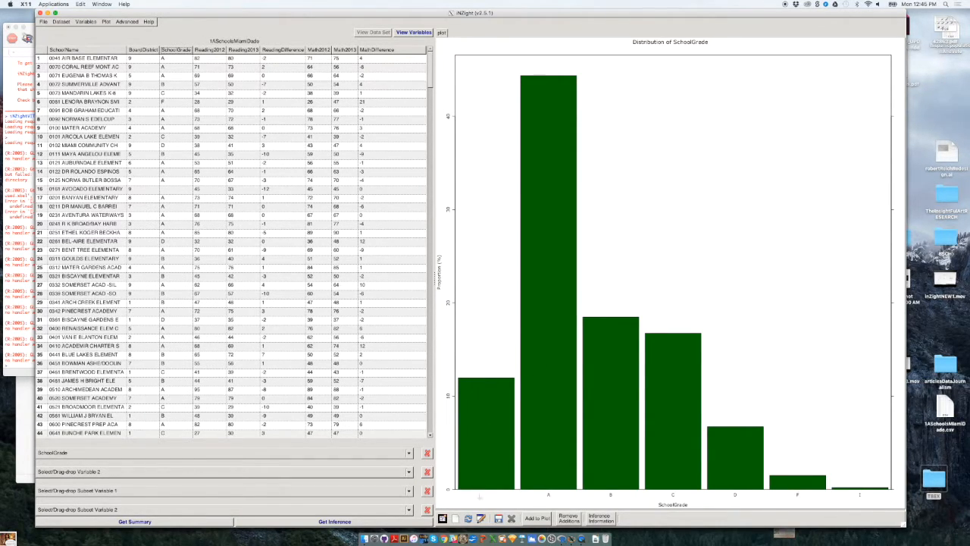
{"action": "mouse_move", "coordinate": [484, 391]}
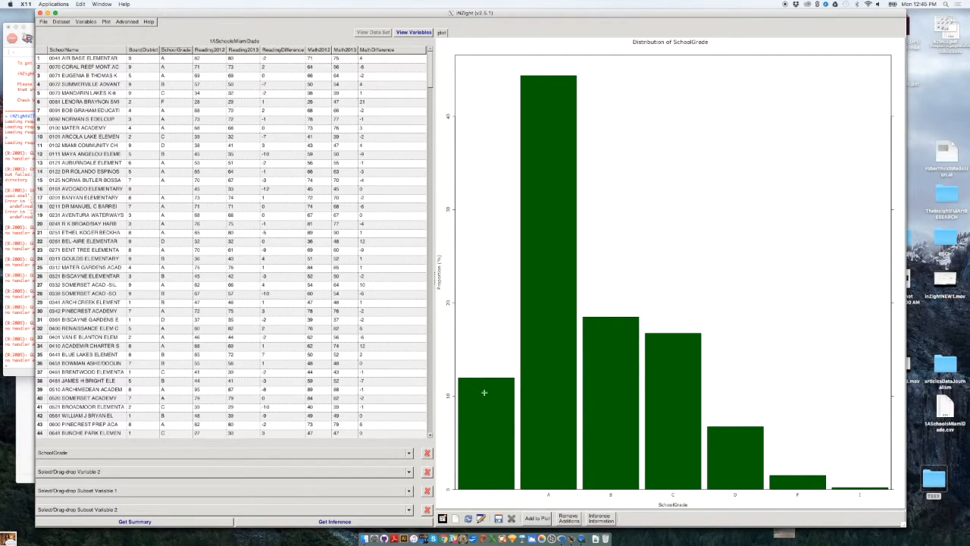
{"action": "mouse_move", "coordinate": [158, 182]}
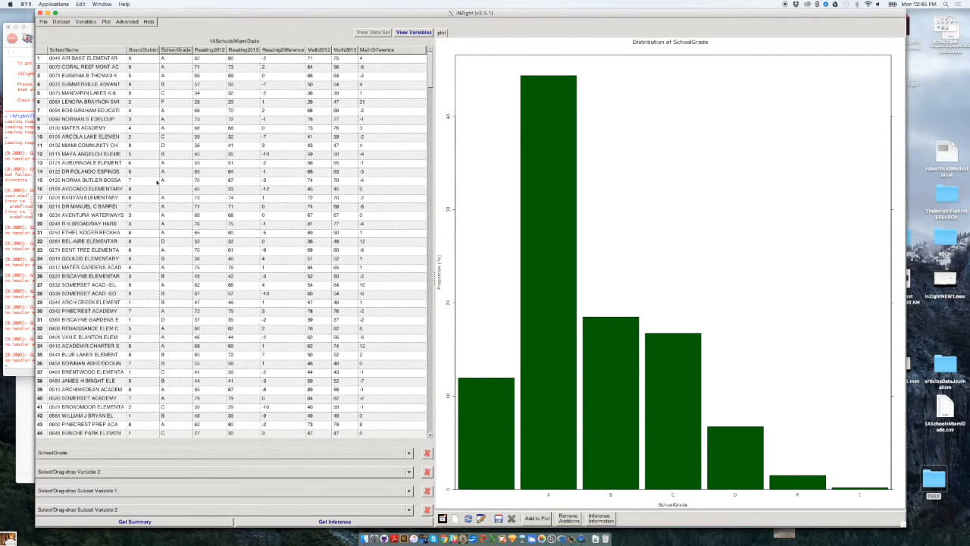
{"action": "mouse_move", "coordinate": [72, 193]}
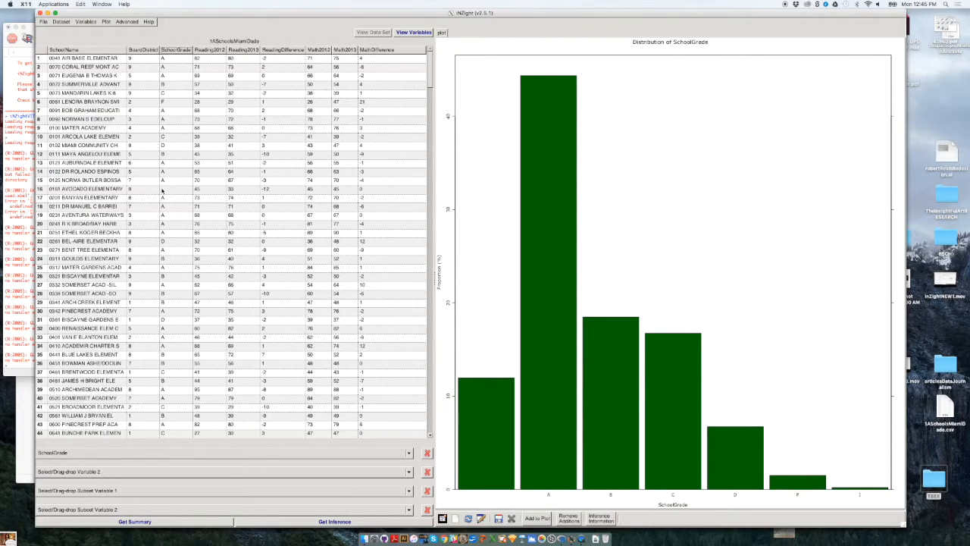
{"action": "mouse_move", "coordinate": [485, 381]}
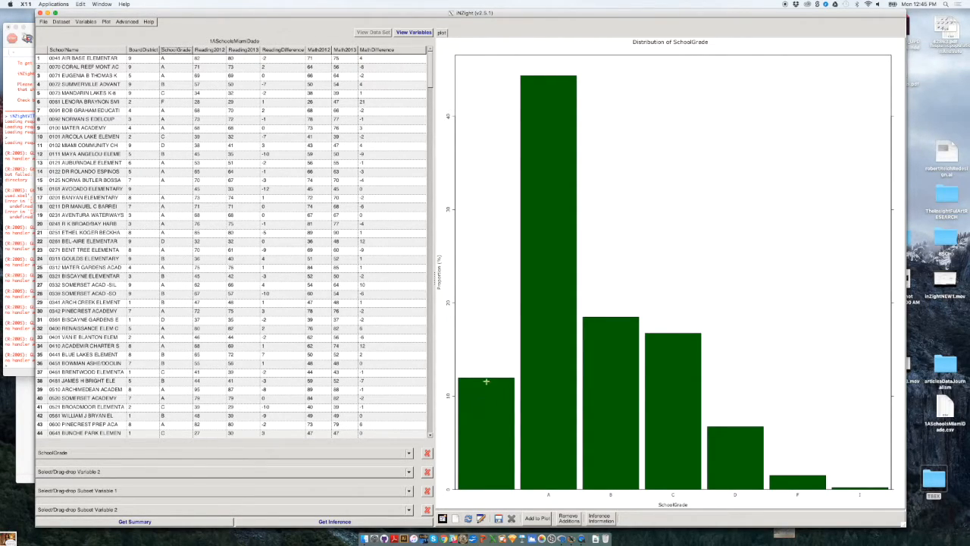
{"action": "mouse_move", "coordinate": [531, 445]}
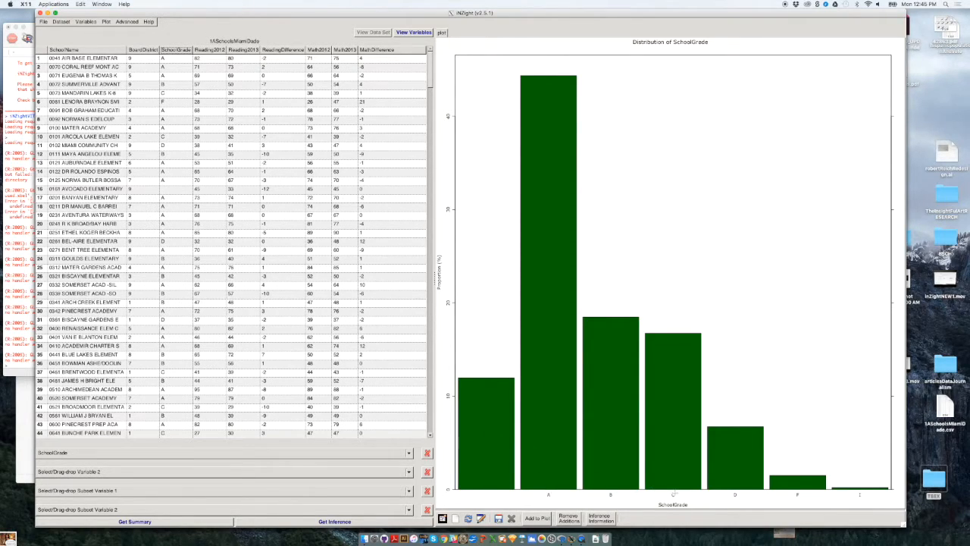
{"action": "mouse_move", "coordinate": [555, 206]}
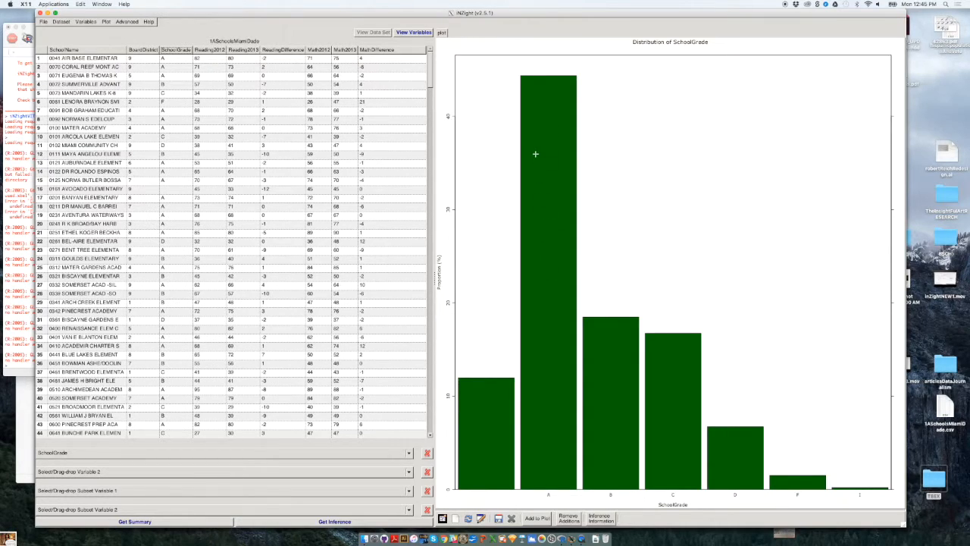
{"action": "mouse_move", "coordinate": [550, 88]}
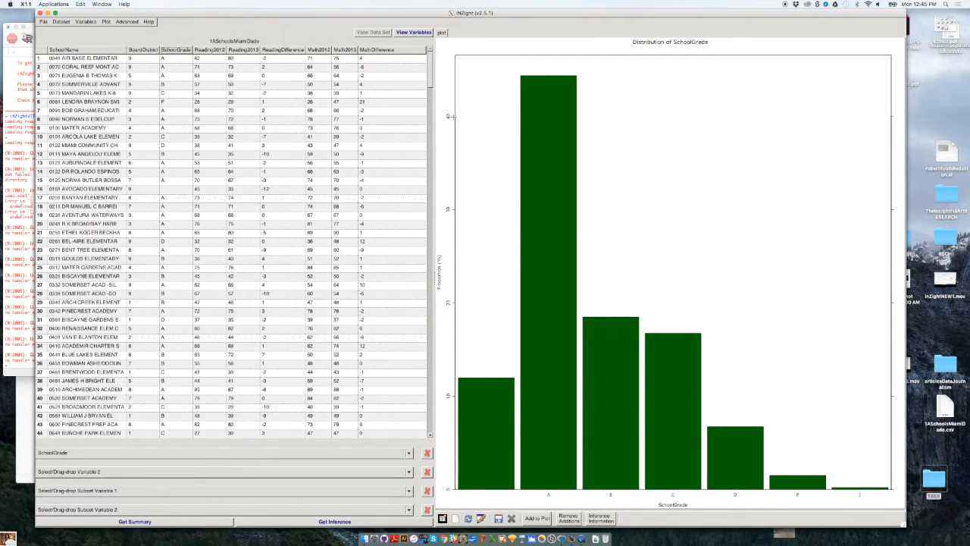
{"action": "mouse_move", "coordinate": [527, 76]}
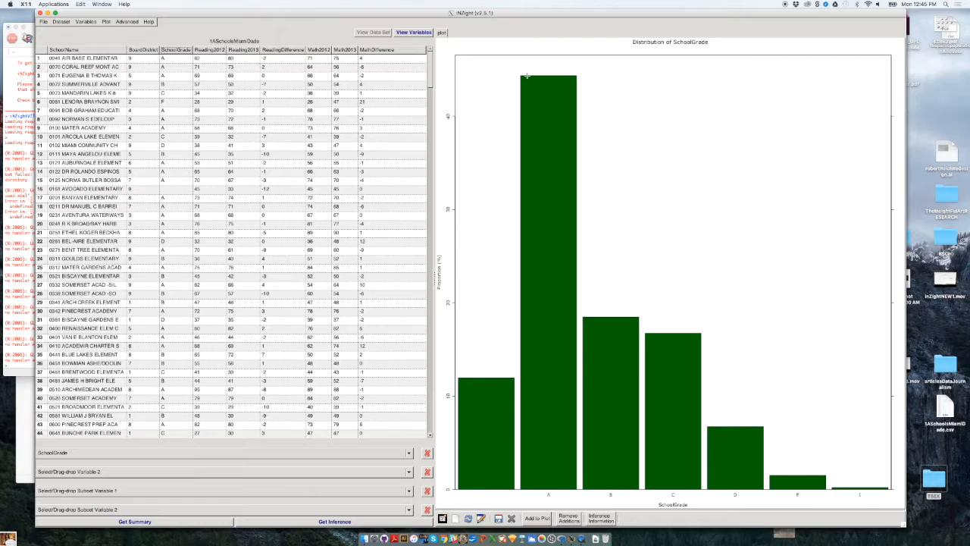
{"action": "mouse_move", "coordinate": [553, 78]}
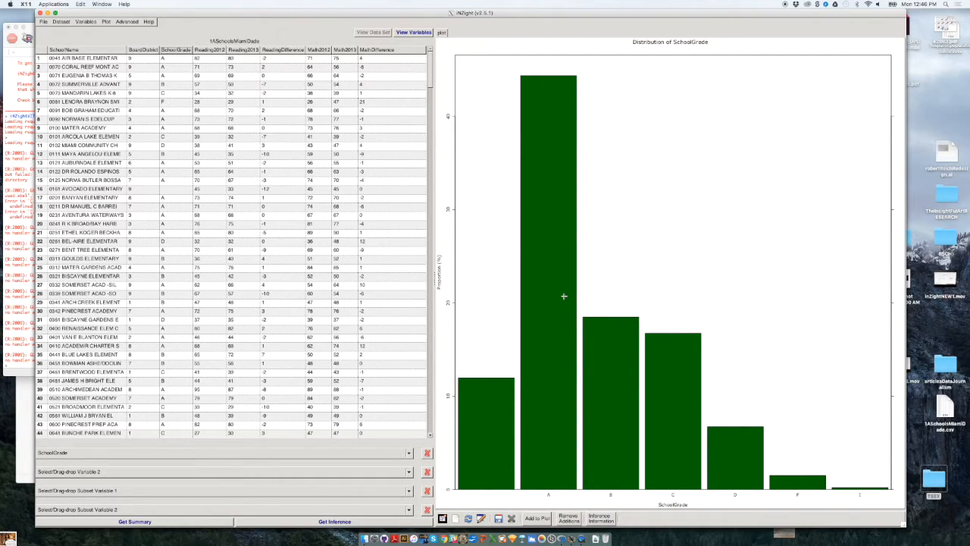
{"action": "mouse_move", "coordinate": [463, 200]}
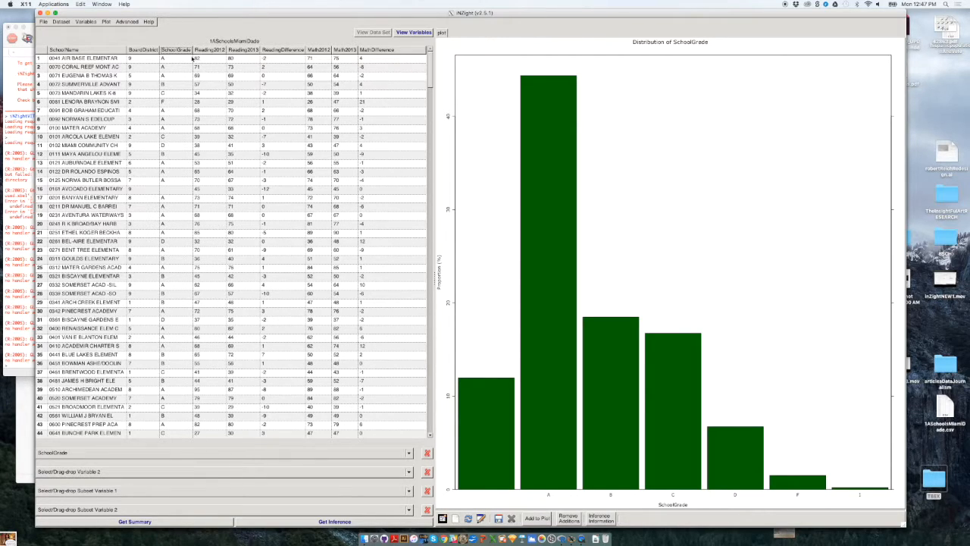
{"action": "mouse_move", "coordinate": [212, 94]}
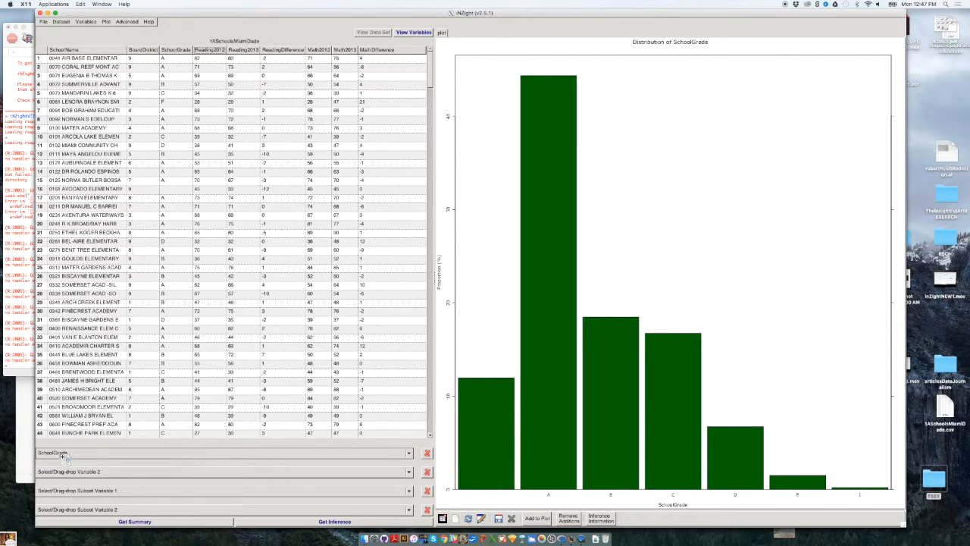
{"action": "left_click", "coordinate": [220, 453]}
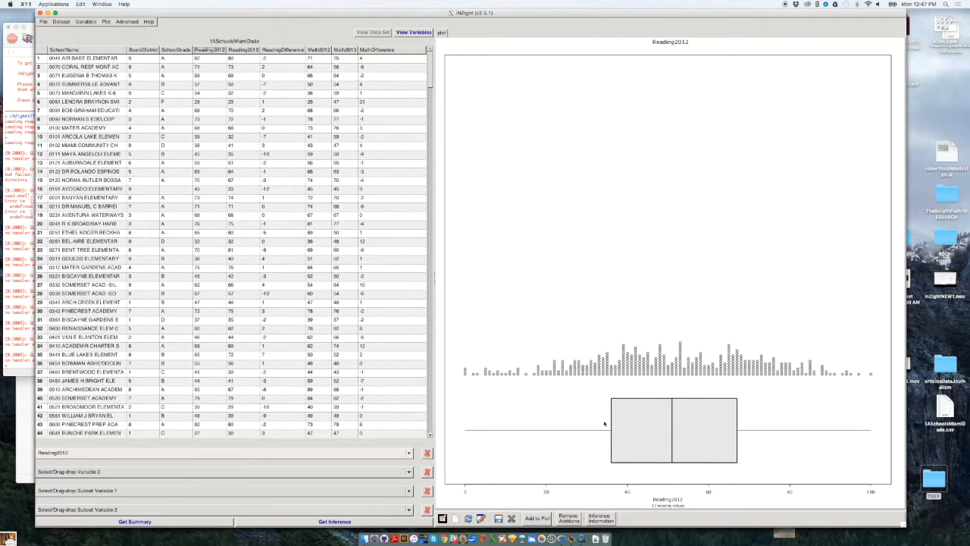
{"action": "mouse_move", "coordinate": [646, 403]}
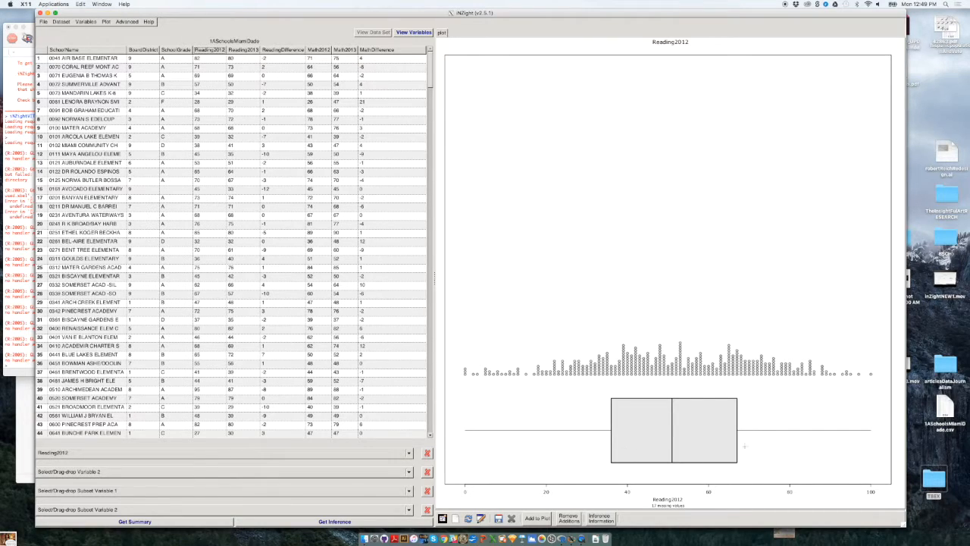
{"action": "mouse_move", "coordinate": [630, 410]}
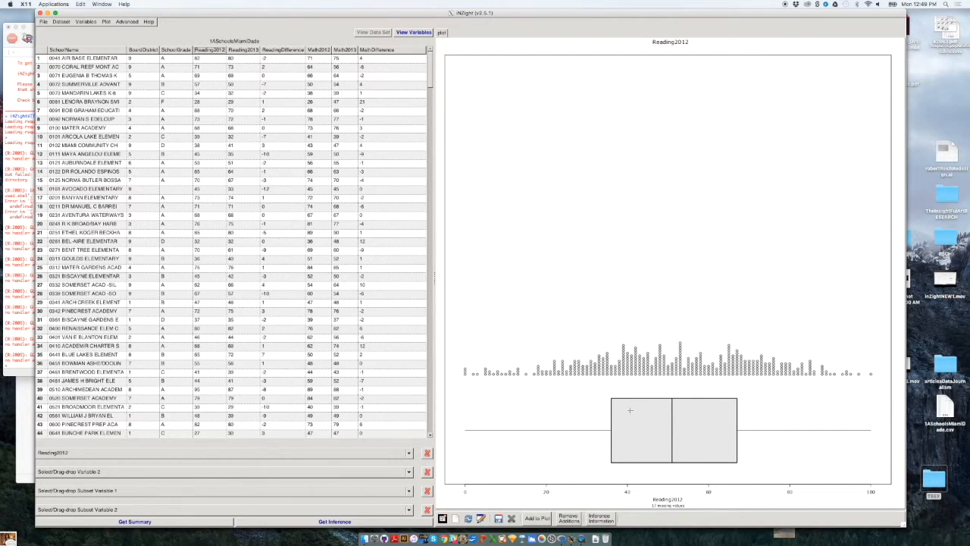
{"action": "mouse_move", "coordinate": [666, 397]}
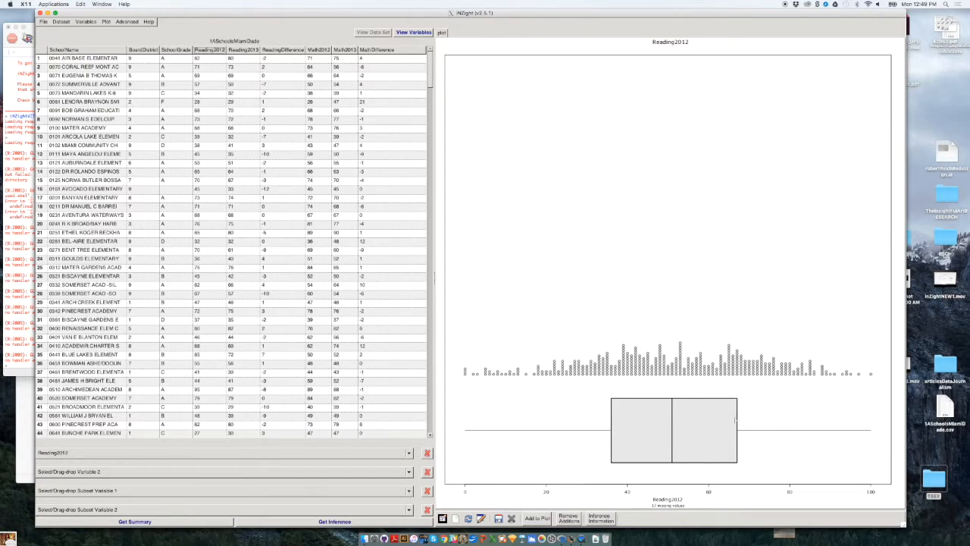
{"action": "mouse_move", "coordinate": [702, 403]}
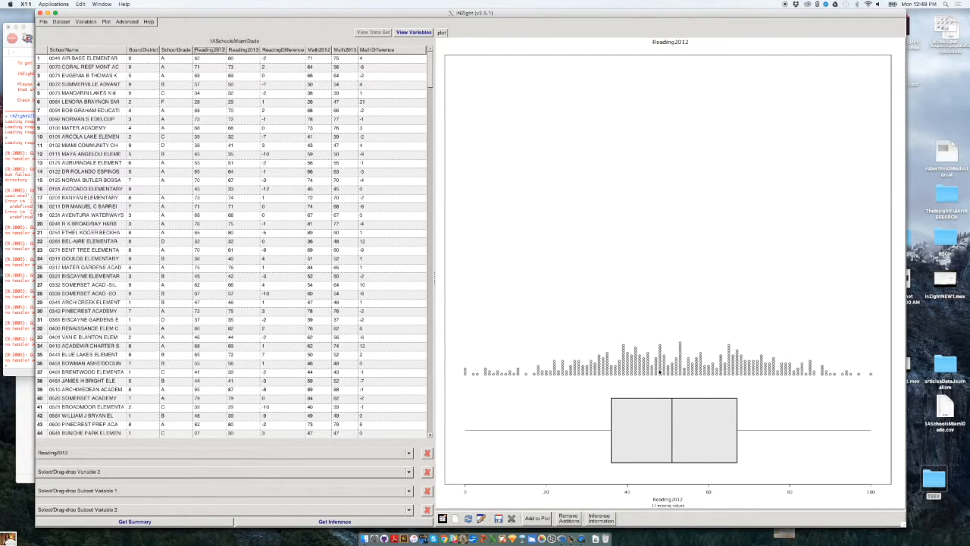
{"action": "mouse_move", "coordinate": [680, 344]}
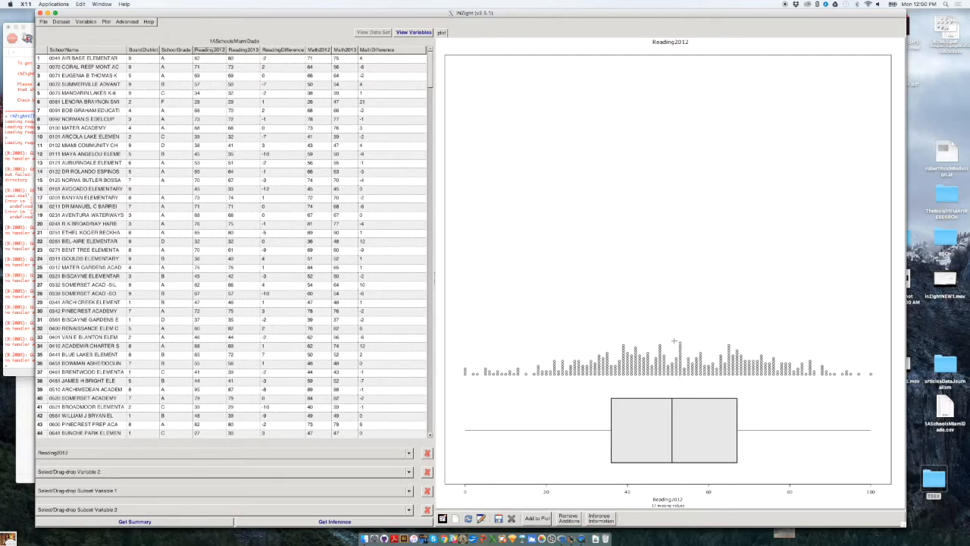
{"action": "mouse_move", "coordinate": [718, 387]}
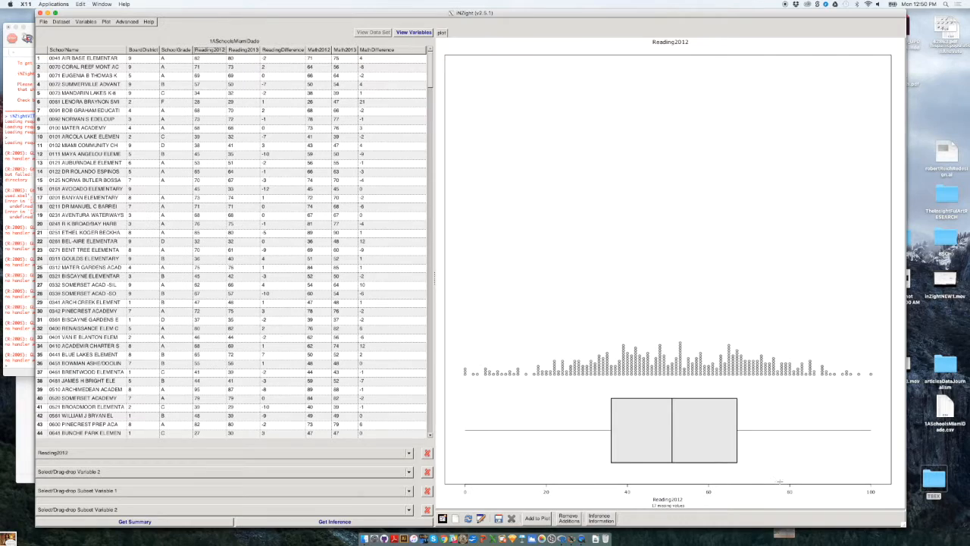
{"action": "mouse_move", "coordinate": [765, 389]}
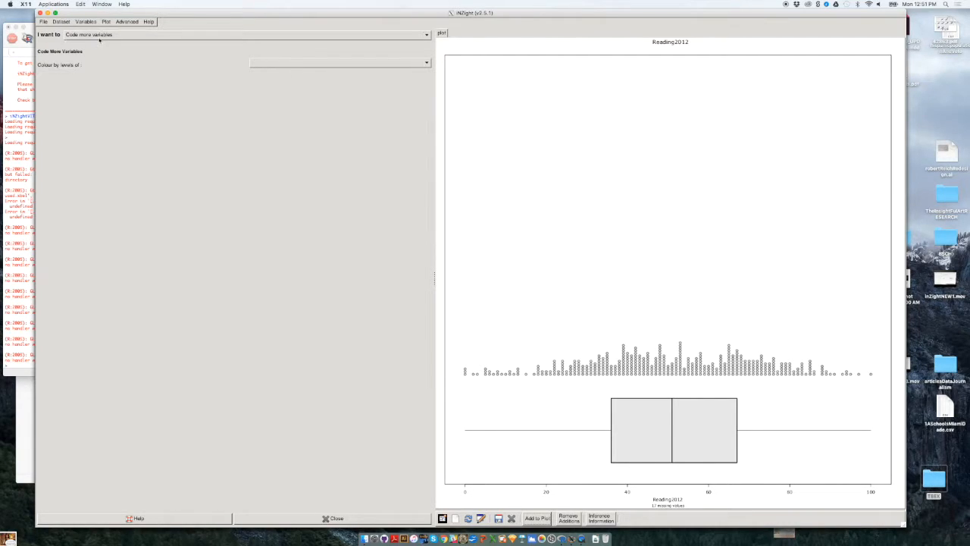
Choose 'Change plot appearance' from the 'I want to' plot customisation list
{"action": "left_click", "coordinate": [231, 34]}
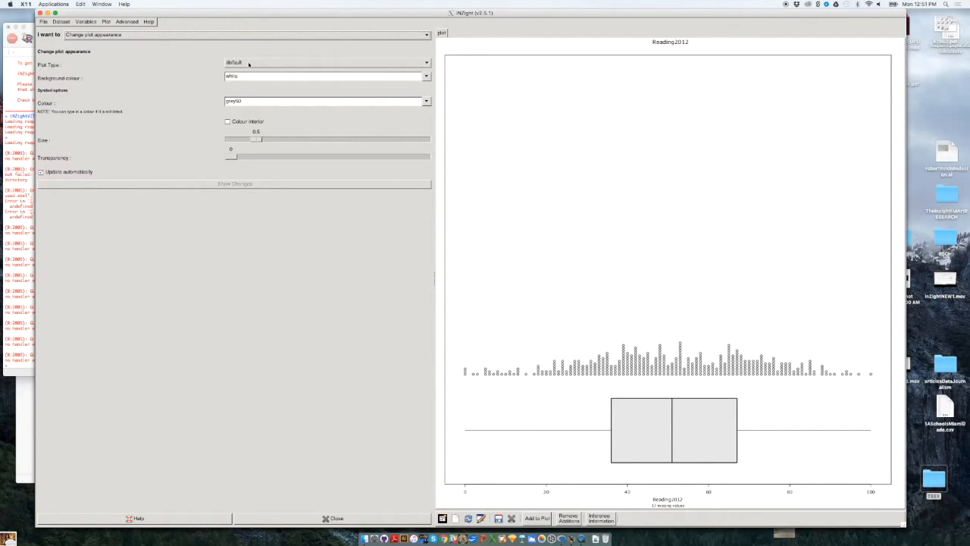
{"action": "mouse_move", "coordinate": [416, 226]}
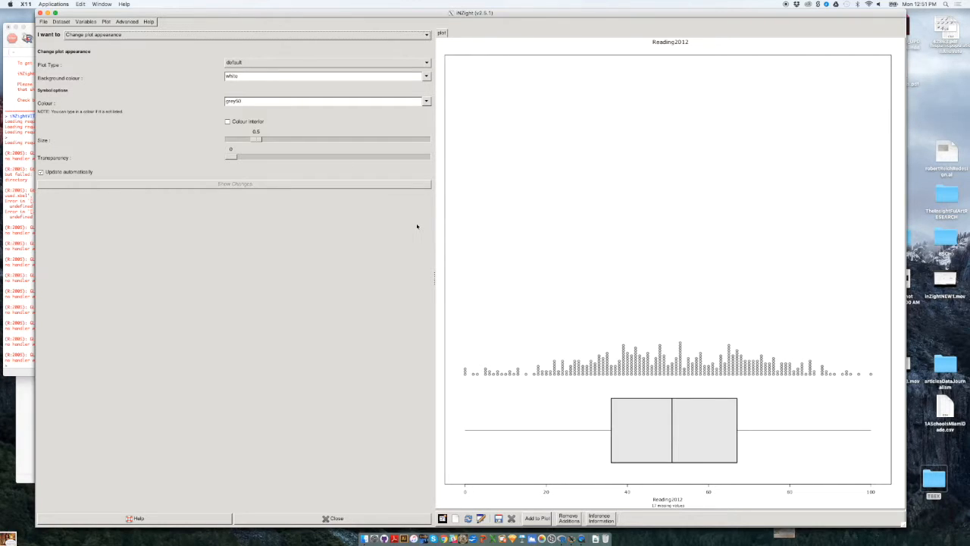
{"action": "mouse_move", "coordinate": [513, 293]}
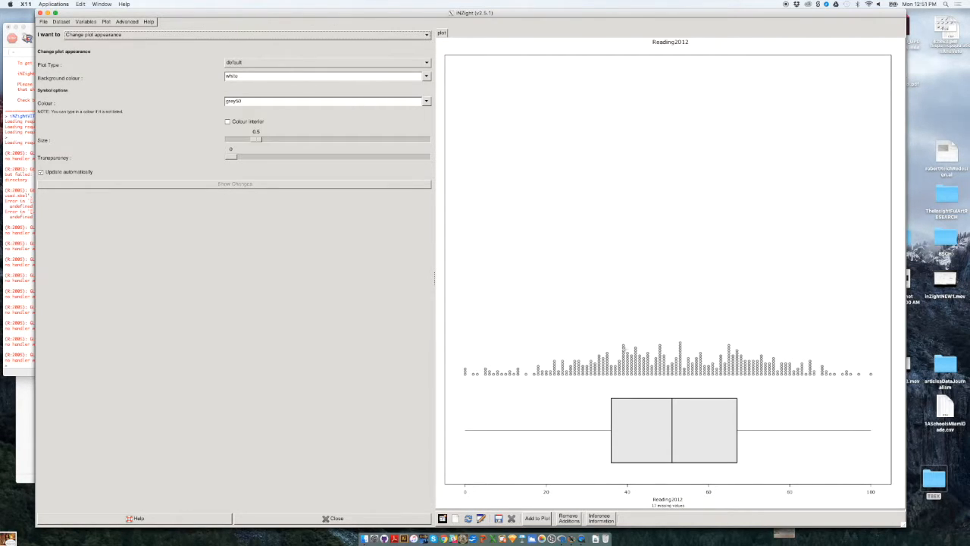
{"action": "mouse_move", "coordinate": [550, 272]}
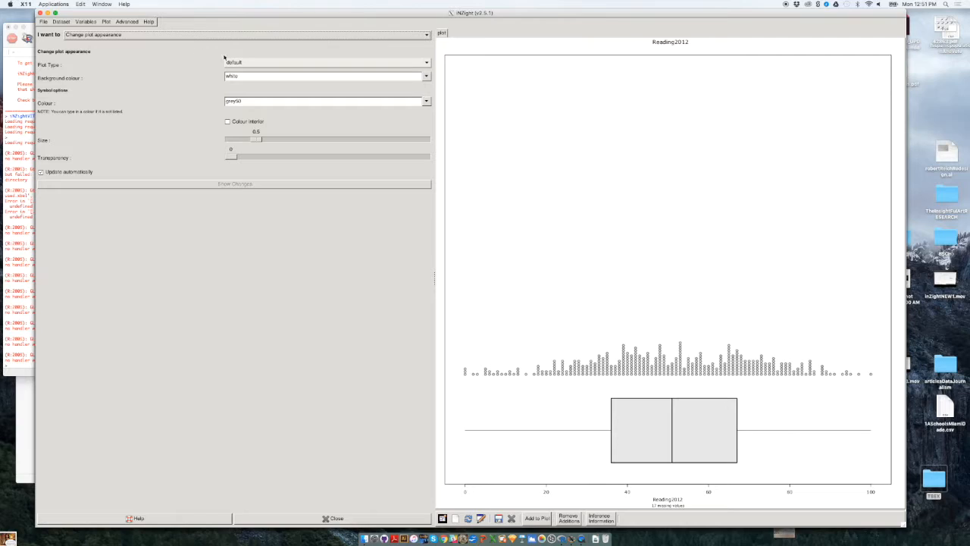
Set the Reading2012 plot type to histogram with darkgreen bars
{"action": "left_click", "coordinate": [426, 62]}
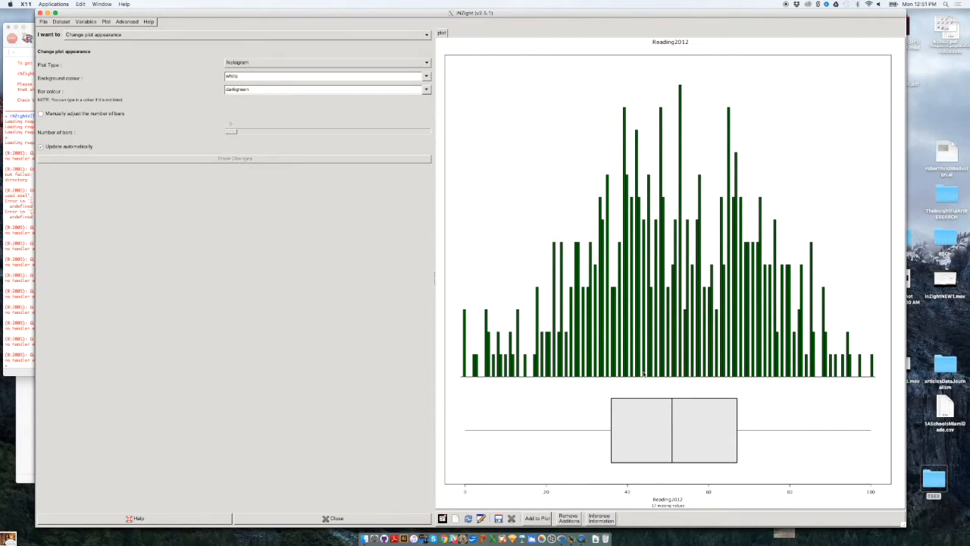
{"action": "mouse_move", "coordinate": [642, 137]}
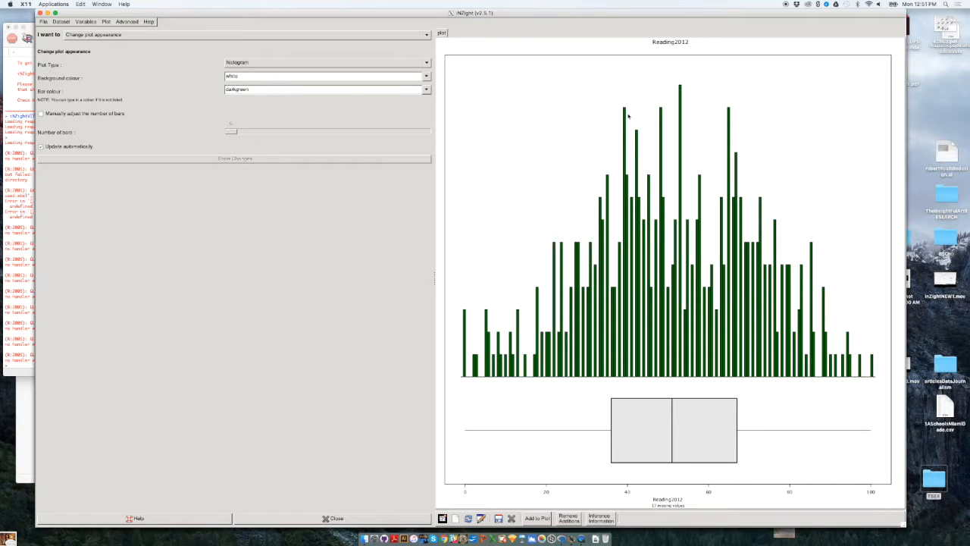
{"action": "mouse_move", "coordinate": [650, 367]}
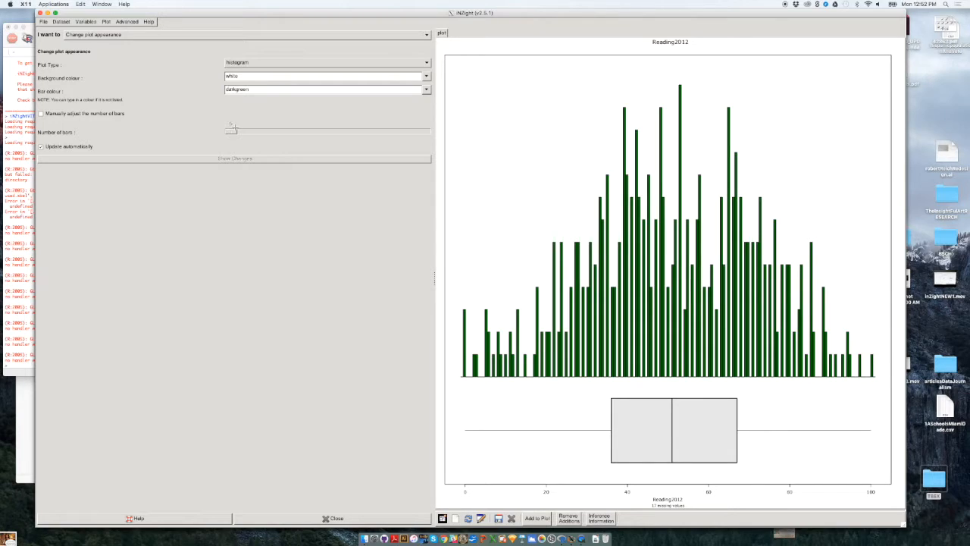
{"action": "mouse_move", "coordinate": [656, 262]}
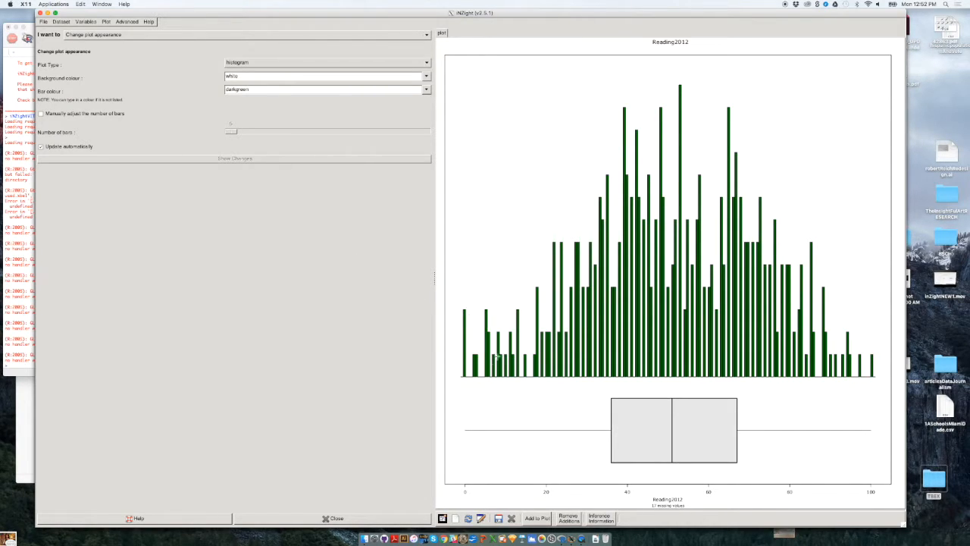
{"action": "mouse_move", "coordinate": [597, 336]}
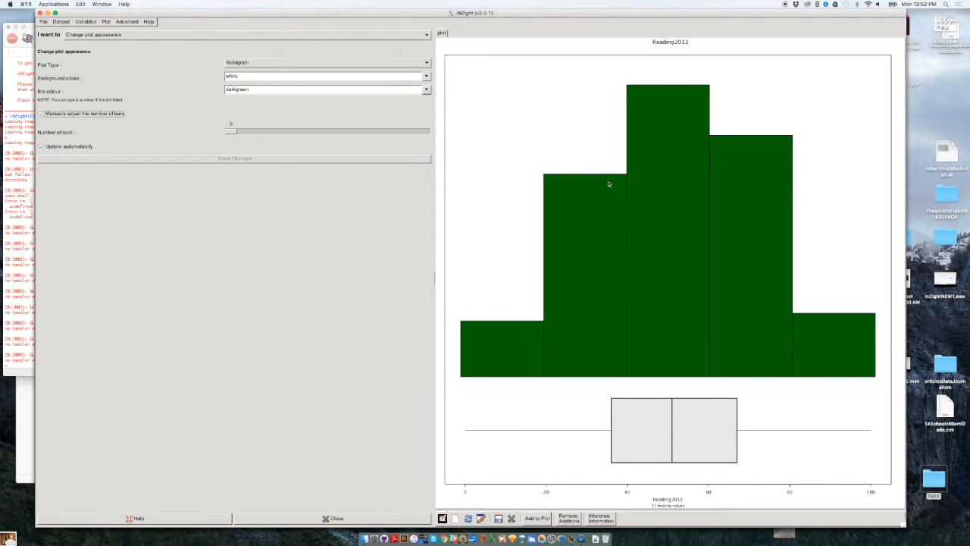
{"action": "mouse_move", "coordinate": [667, 360]}
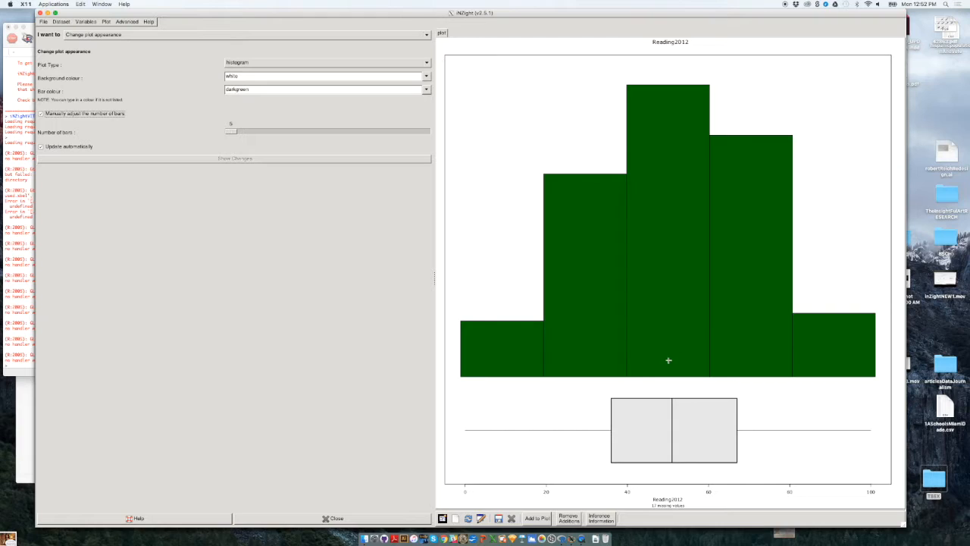
{"action": "mouse_move", "coordinate": [679, 249]}
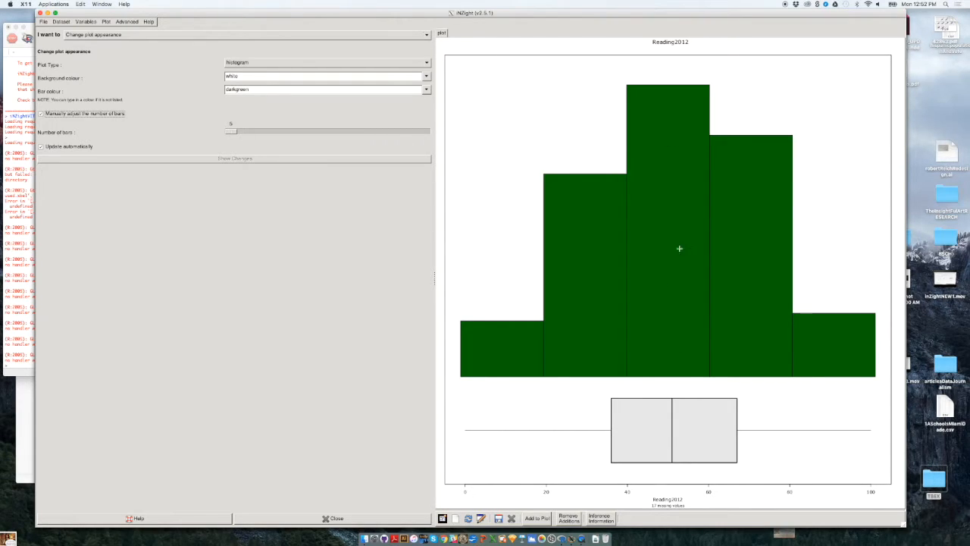
{"action": "mouse_move", "coordinate": [668, 354]}
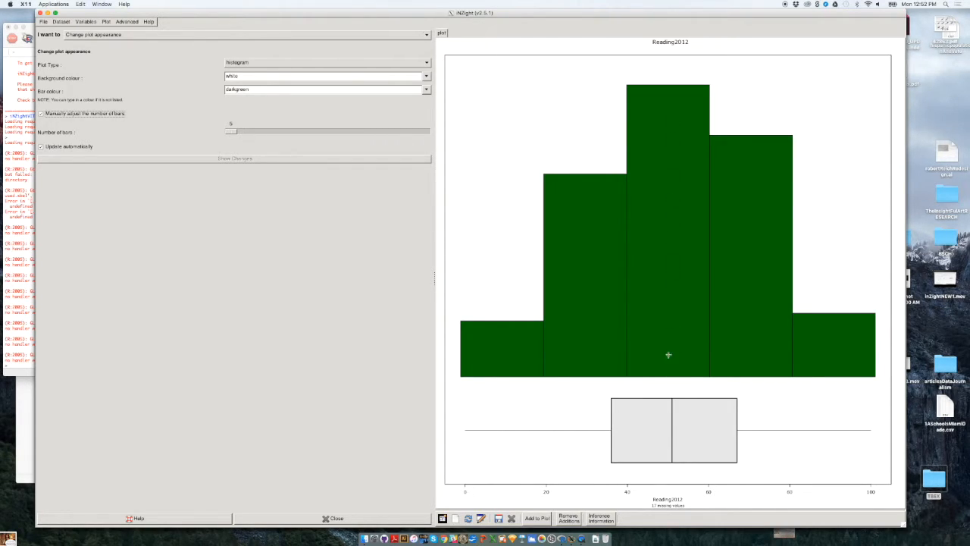
{"action": "mouse_move", "coordinate": [666, 259]}
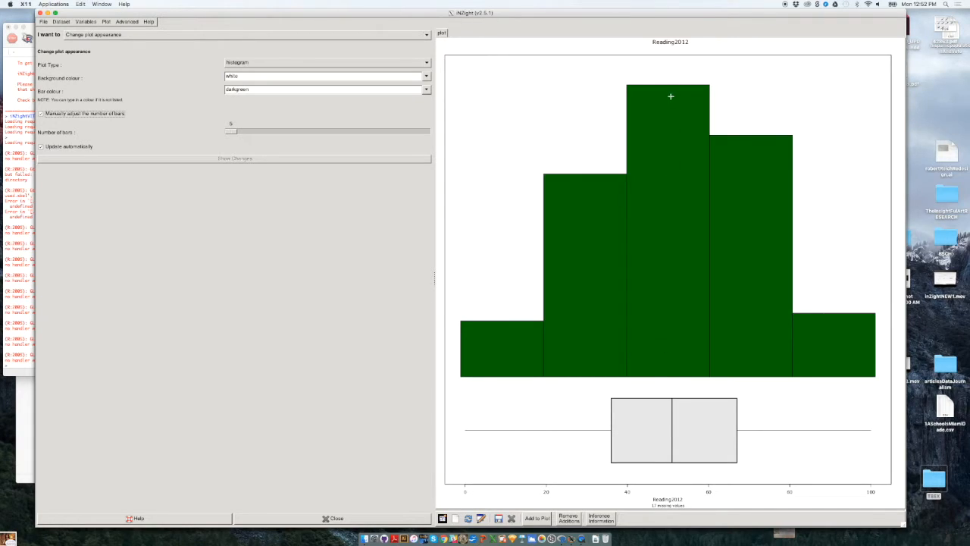
{"action": "mouse_move", "coordinate": [463, 362]}
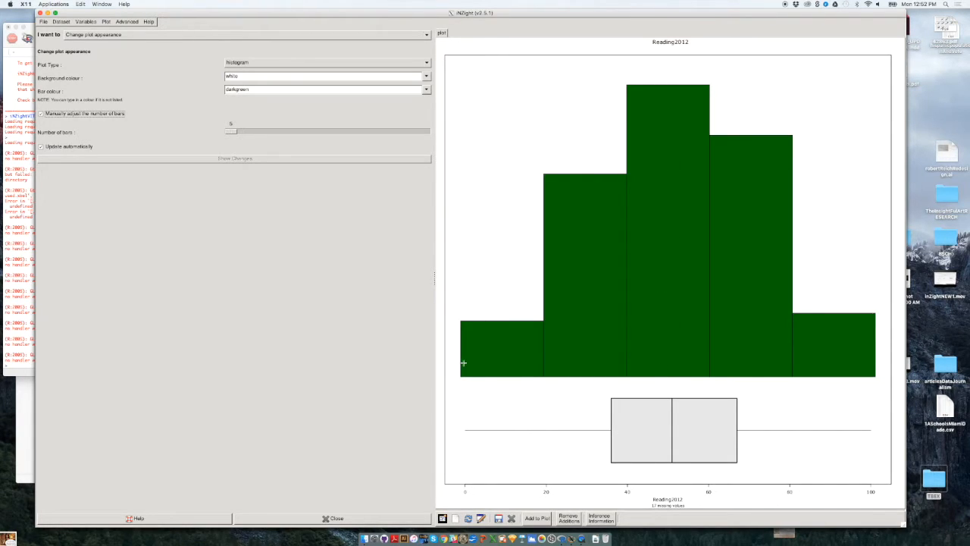
{"action": "mouse_move", "coordinate": [500, 336]}
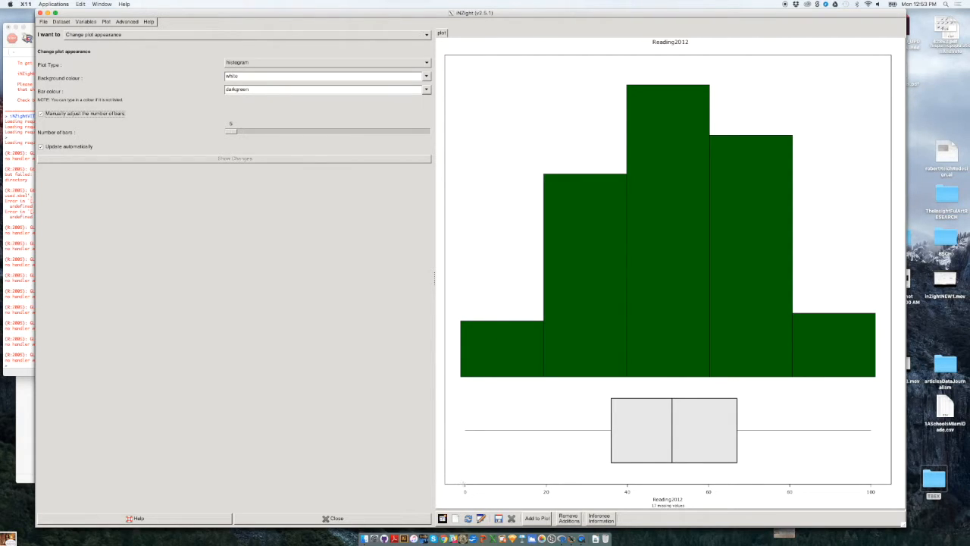
{"action": "mouse_move", "coordinate": [506, 326]}
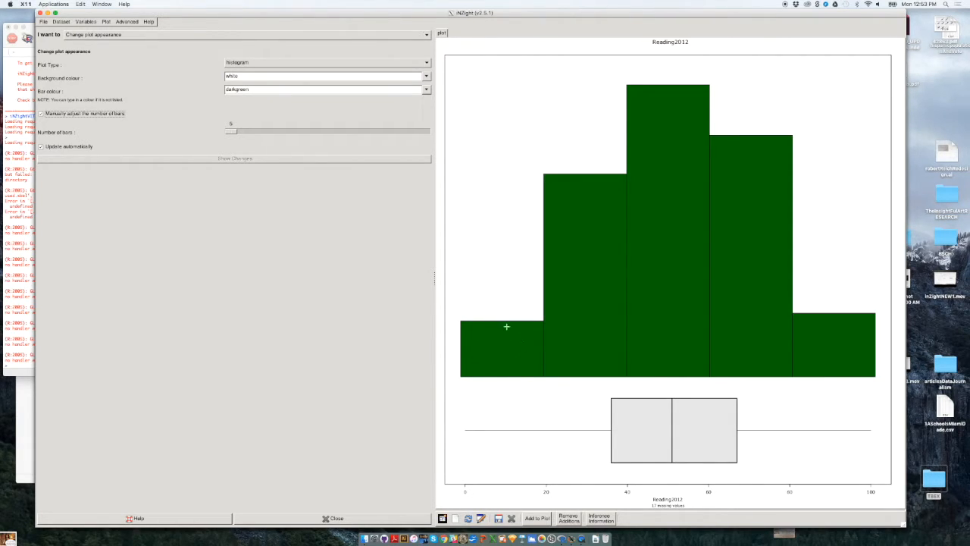
{"action": "mouse_move", "coordinate": [831, 375]}
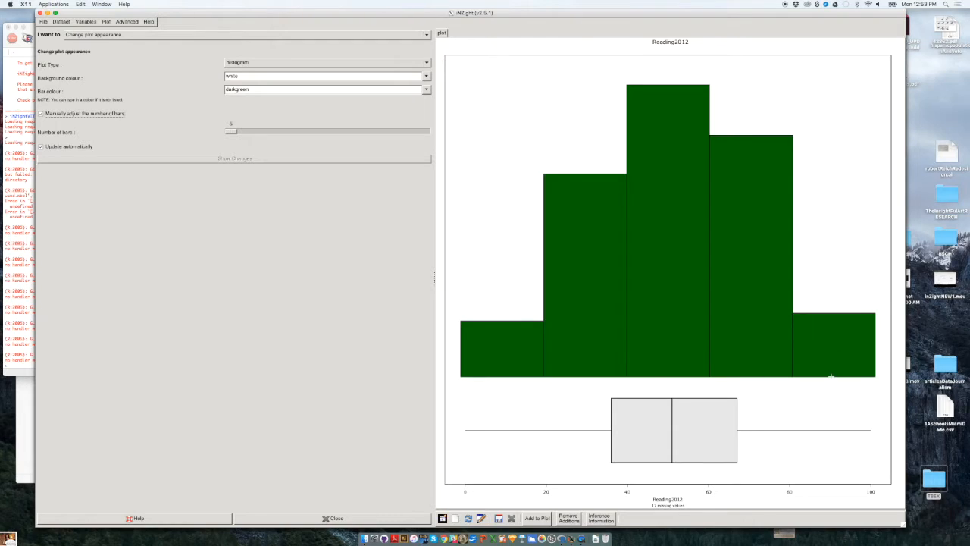
{"action": "mouse_move", "coordinate": [801, 394]}
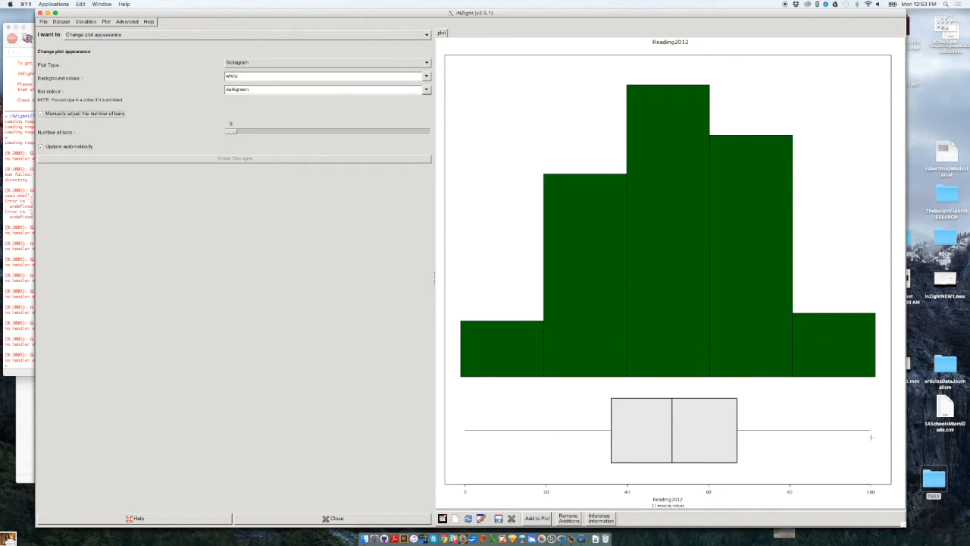
{"action": "mouse_move", "coordinate": [614, 349]}
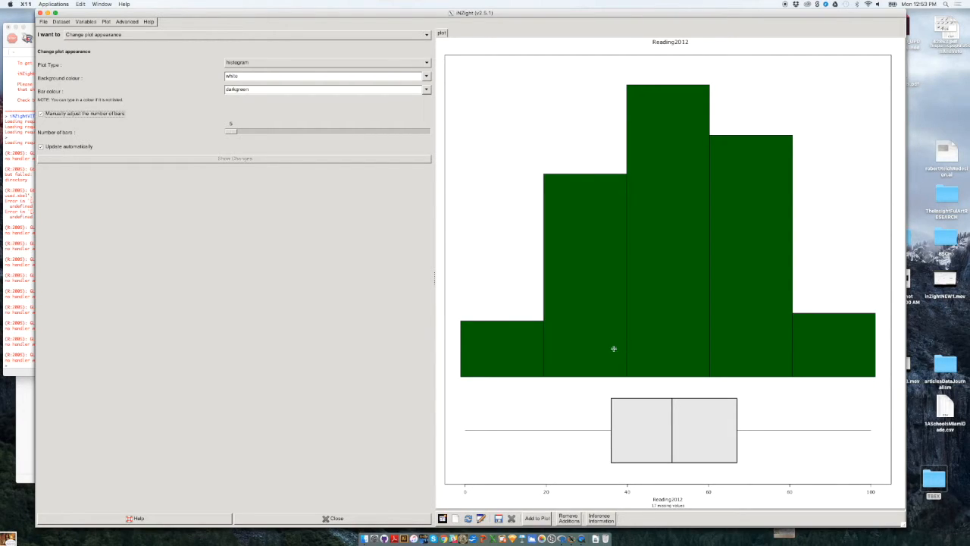
{"action": "mouse_move", "coordinate": [556, 348]}
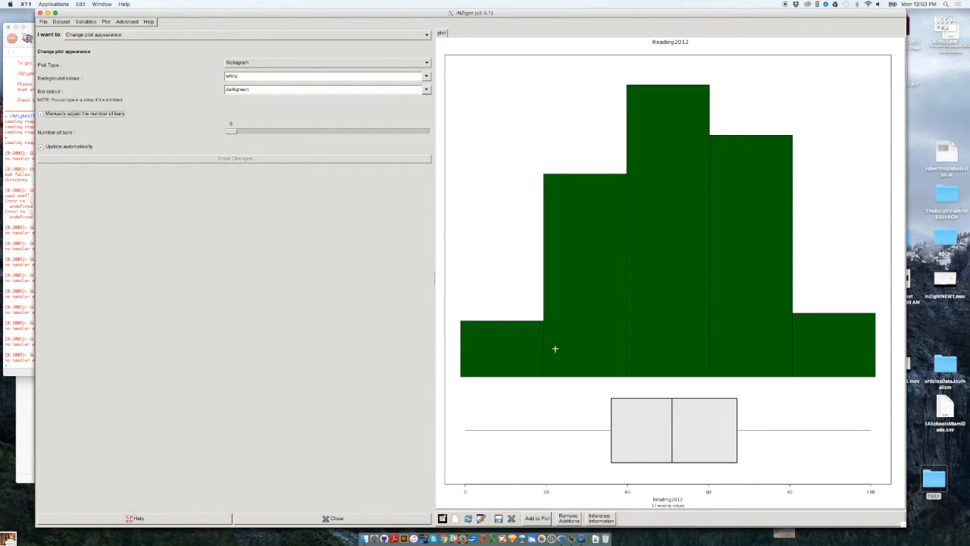
{"action": "mouse_move", "coordinate": [579, 295]}
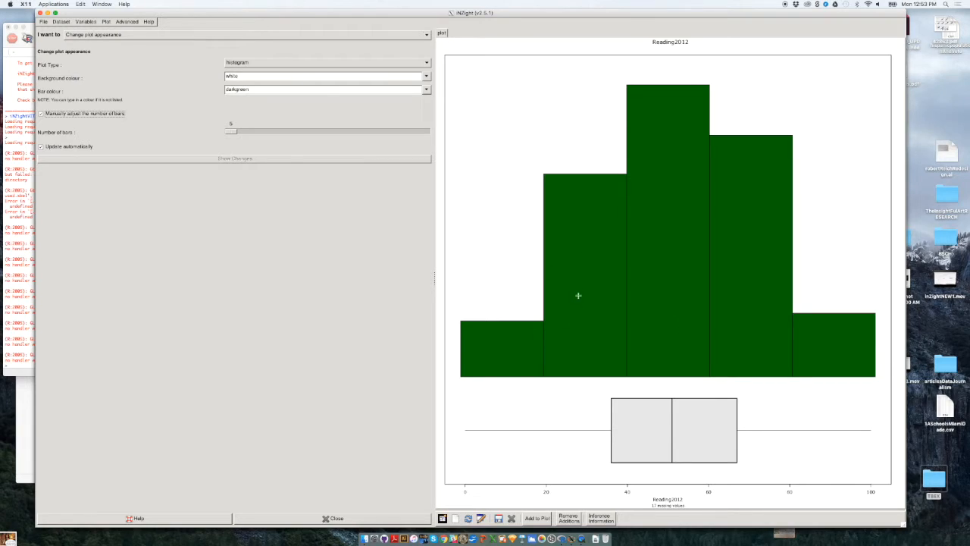
{"action": "mouse_move", "coordinate": [602, 306]}
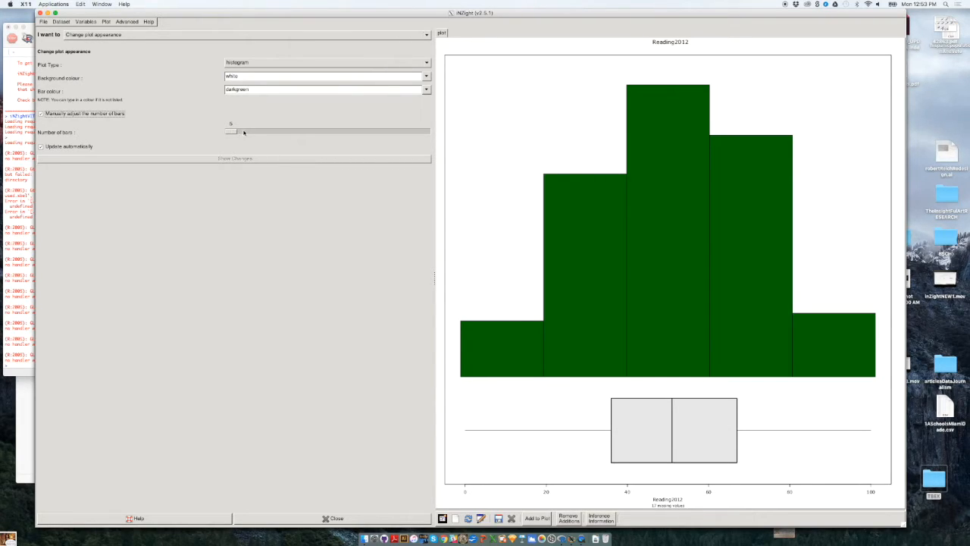
Move the Number of bins slider through 31 and 11, settling on 8 bins
{"action": "left_click_drag", "start_coordinate": [231, 131], "coordinate": [256, 132]}
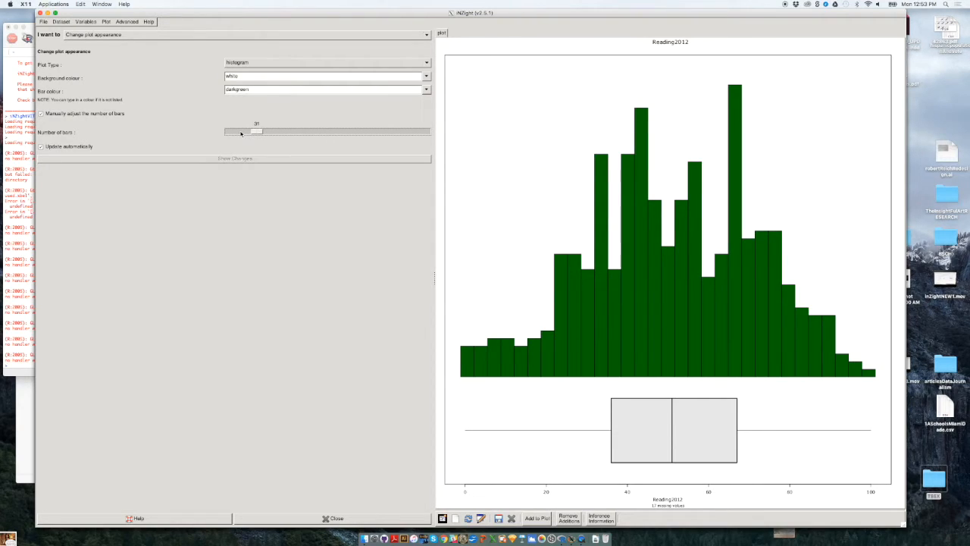
{"action": "left_click_drag", "start_coordinate": [256, 133], "coordinate": [236, 133]}
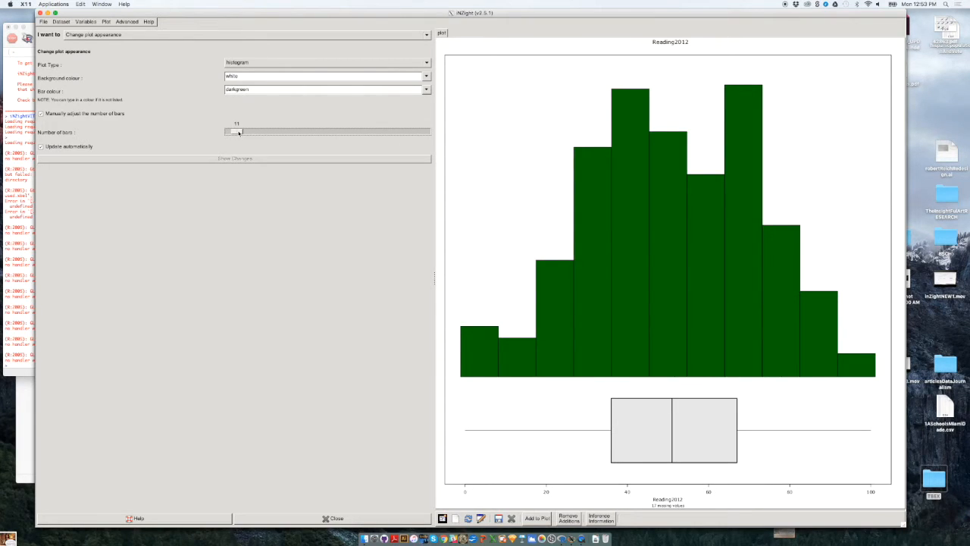
{"action": "left_click_drag", "start_coordinate": [237, 132], "coordinate": [231, 132]}
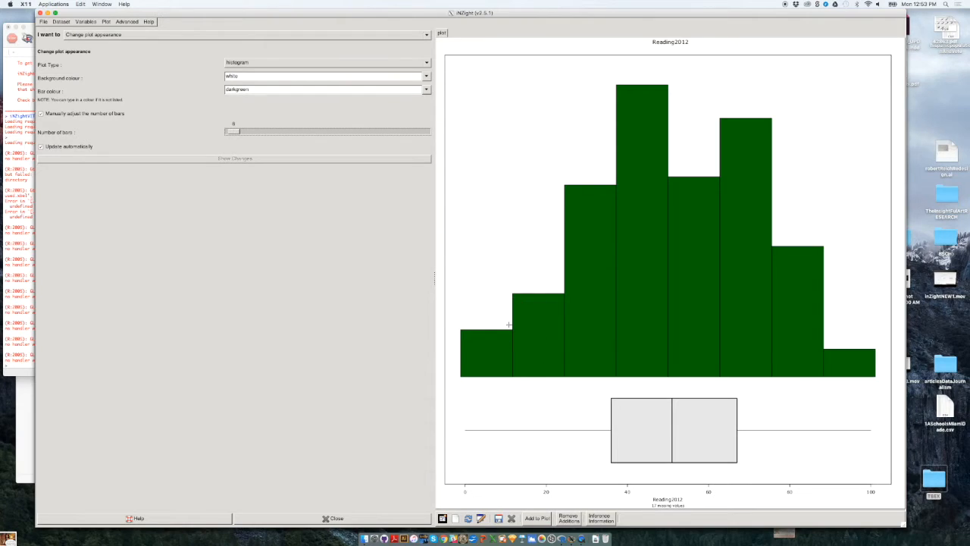
{"action": "mouse_move", "coordinate": [598, 355]}
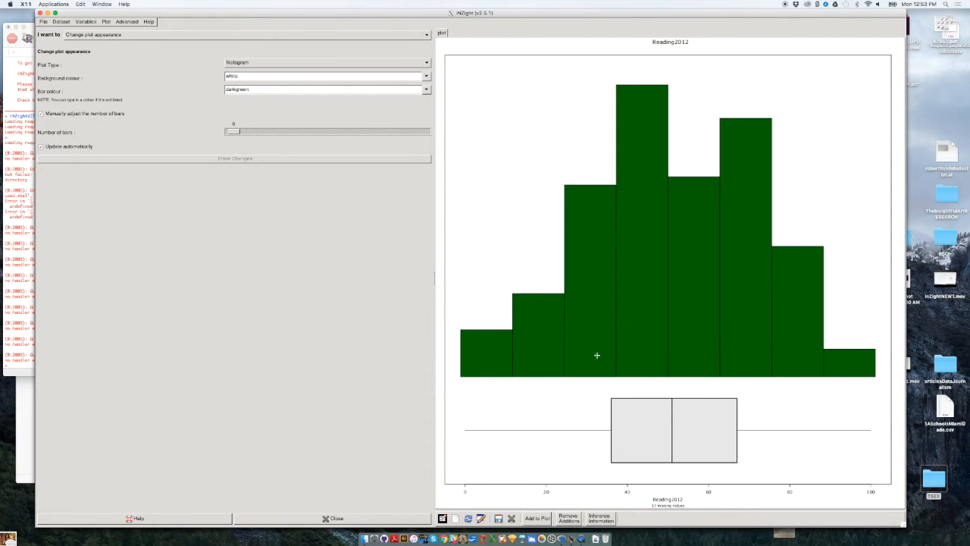
{"action": "mouse_move", "coordinate": [642, 189]}
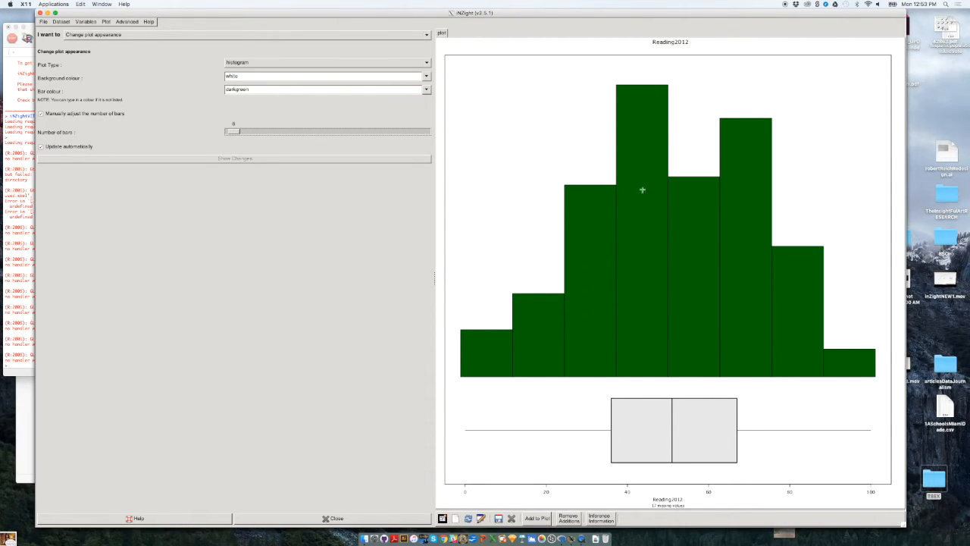
{"action": "mouse_move", "coordinate": [636, 331]}
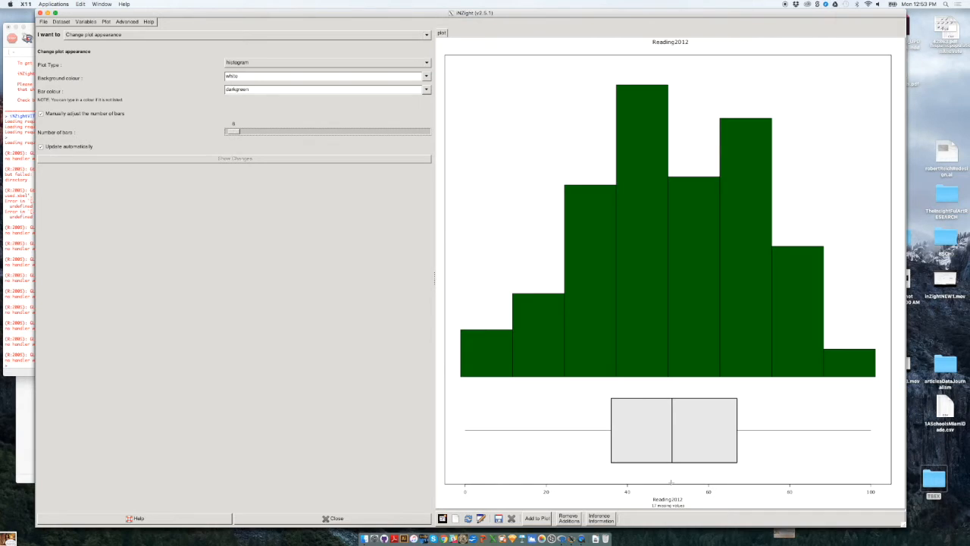
{"action": "mouse_move", "coordinate": [639, 308]}
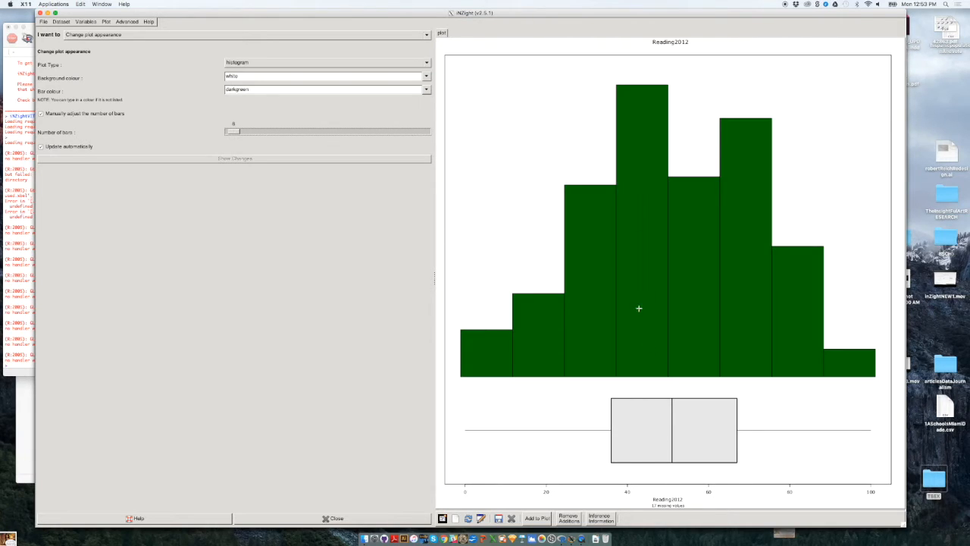
{"action": "mouse_move", "coordinate": [684, 231]}
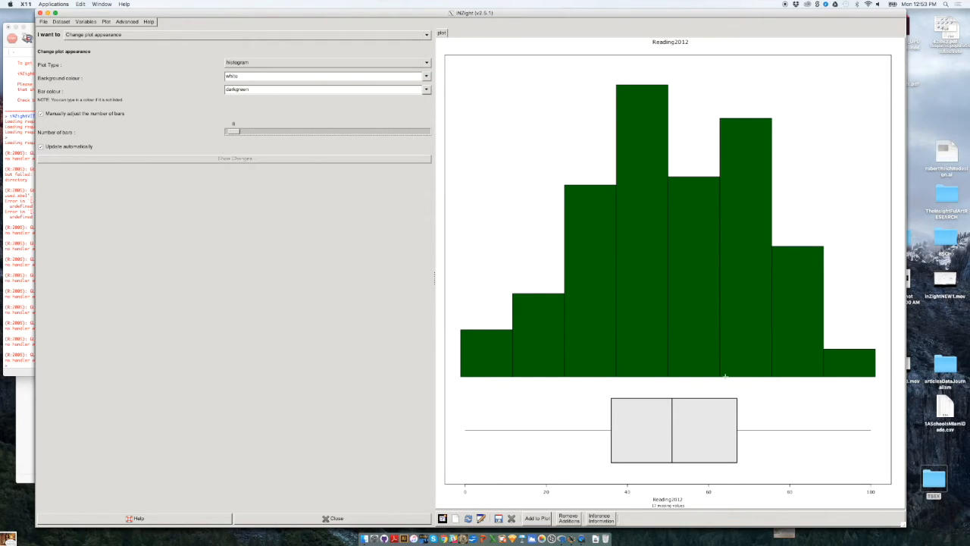
{"action": "mouse_move", "coordinate": [753, 296]}
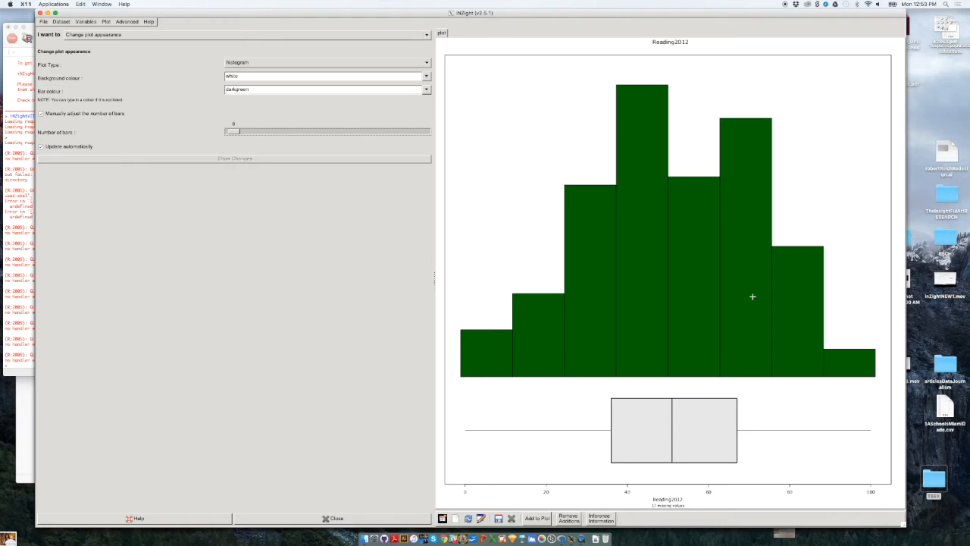
{"action": "mouse_move", "coordinate": [744, 292]}
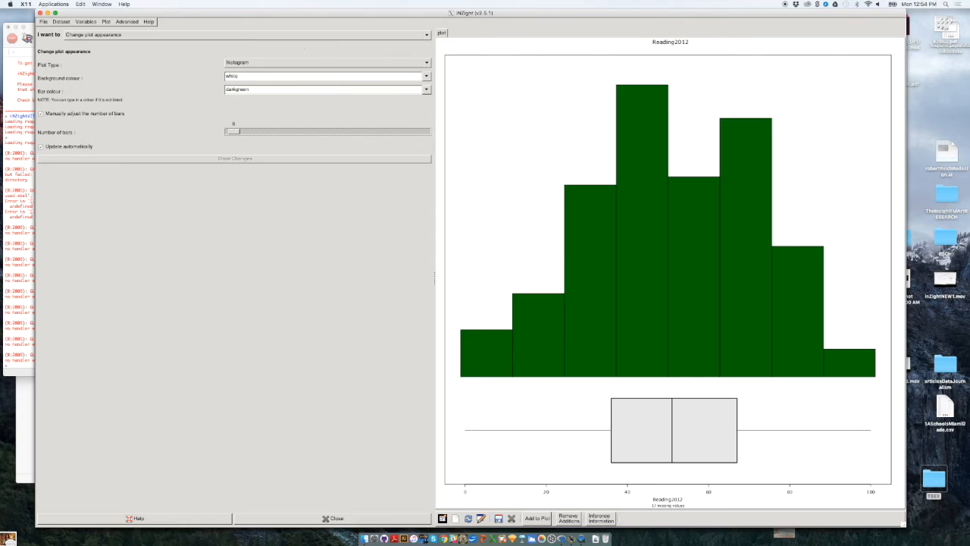
Change Reading2012 to a dot plot and shrink the symbol size to 0.2 after trying 1.9
{"action": "left_click", "coordinate": [326, 62]}
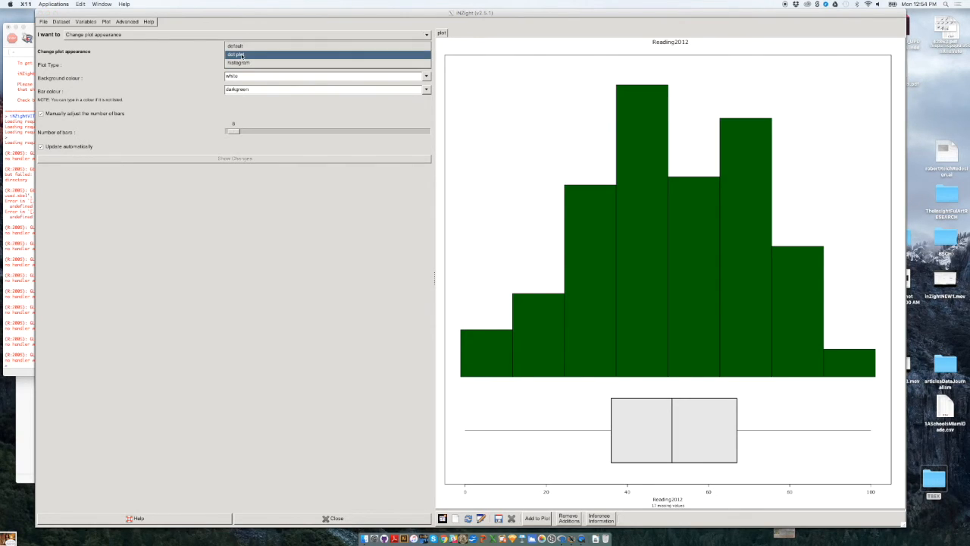
{"action": "left_click", "coordinate": [236, 54]}
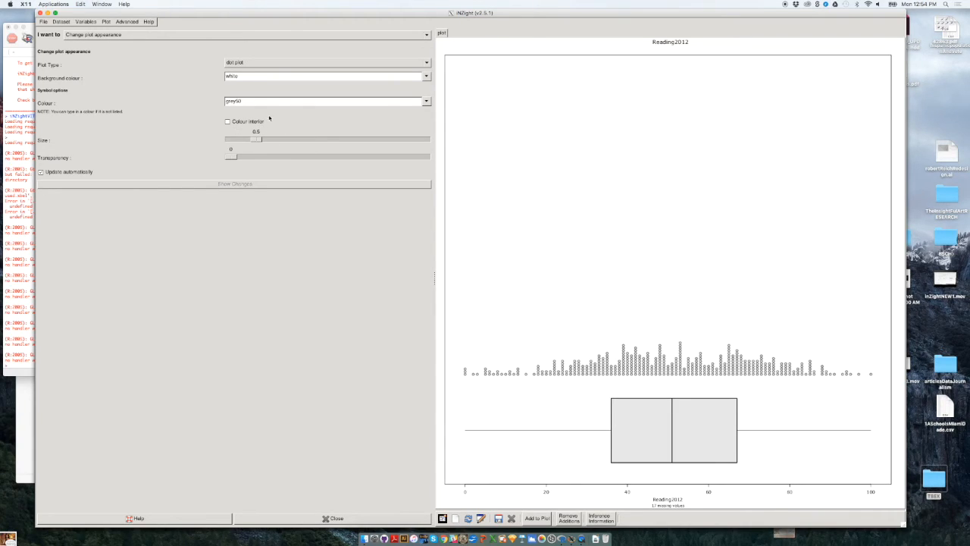
{"action": "mouse_move", "coordinate": [266, 135]}
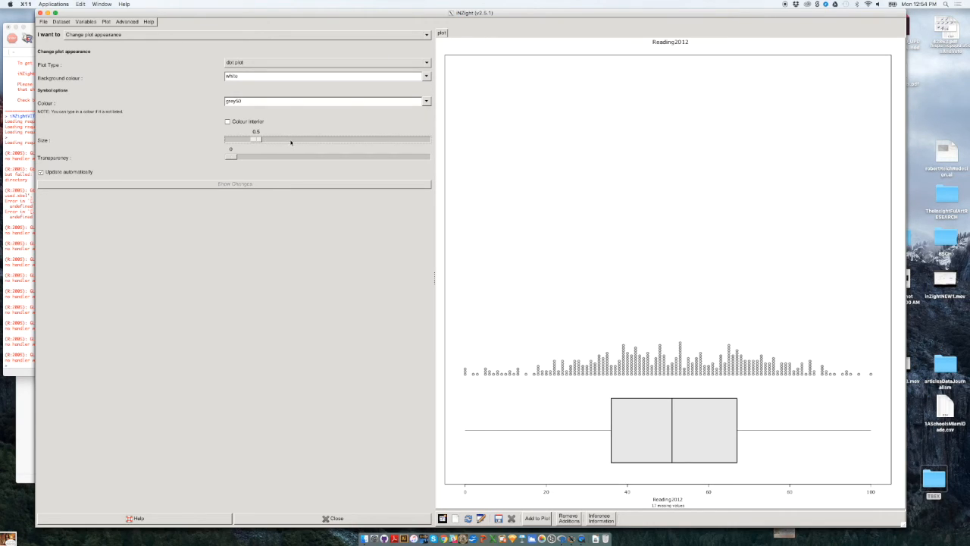
{"action": "left_click_drag", "start_coordinate": [255, 139], "coordinate": [294, 139]}
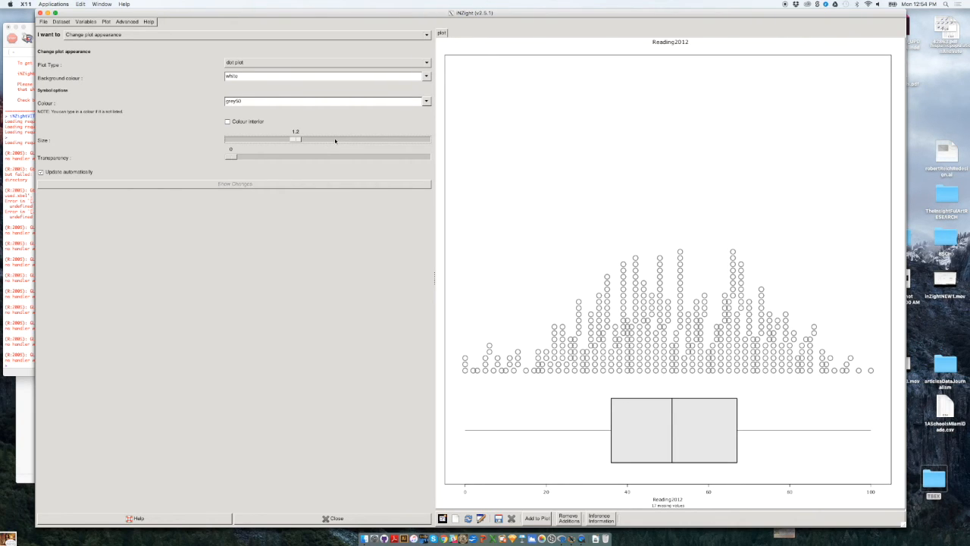
{"action": "left_click_drag", "start_coordinate": [296, 139], "coordinate": [335, 139]}
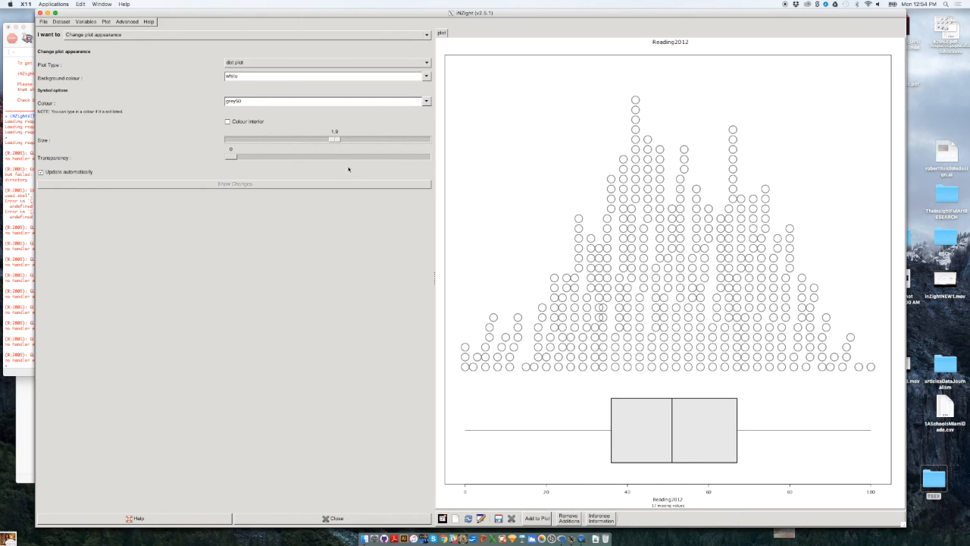
{"action": "mouse_move", "coordinate": [359, 129]}
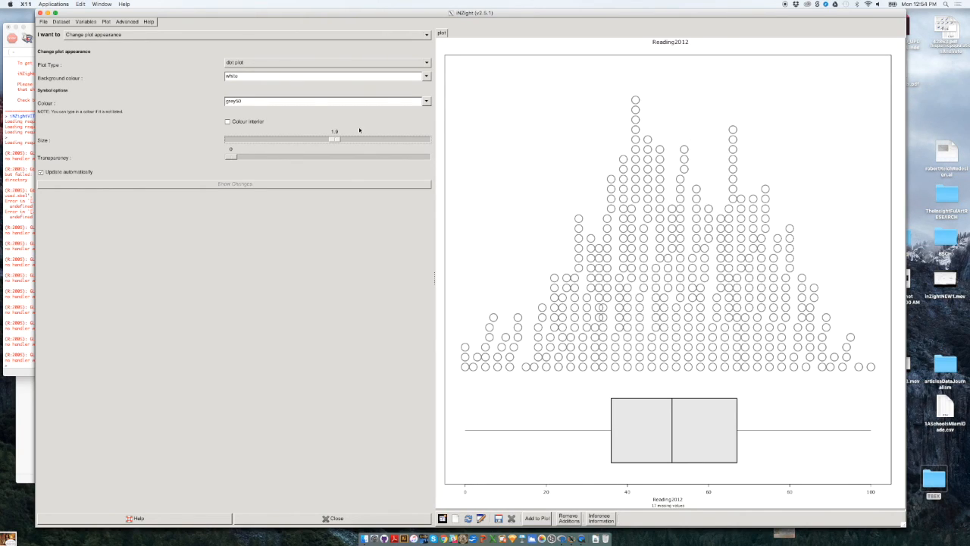
{"action": "mouse_move", "coordinate": [239, 140]}
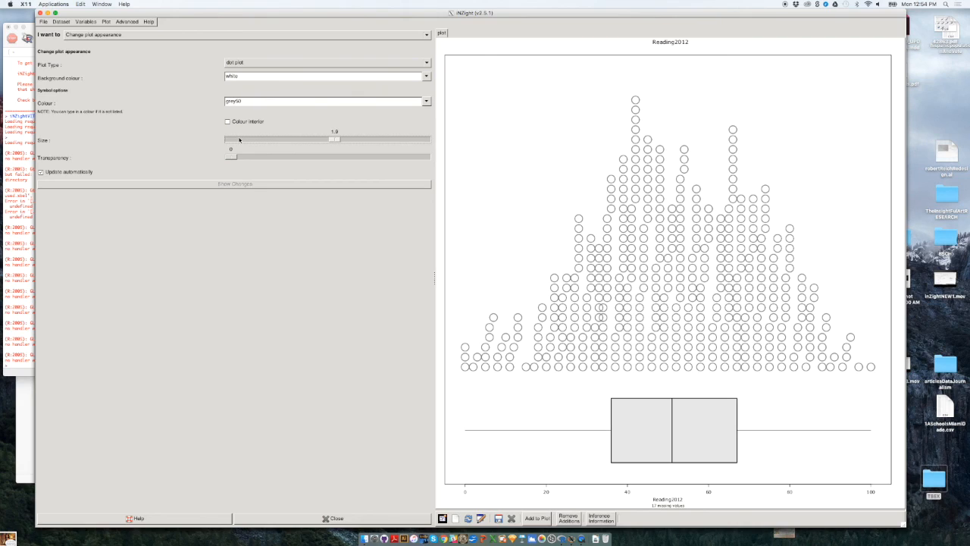
{"action": "left_click_drag", "start_coordinate": [333, 138], "coordinate": [231, 138]}
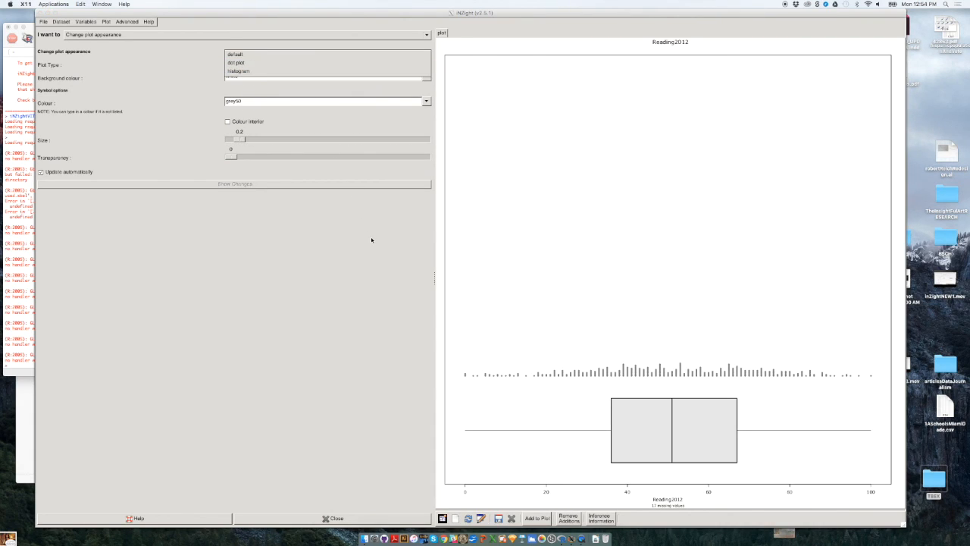
{"action": "left_click", "coordinate": [237, 62]}
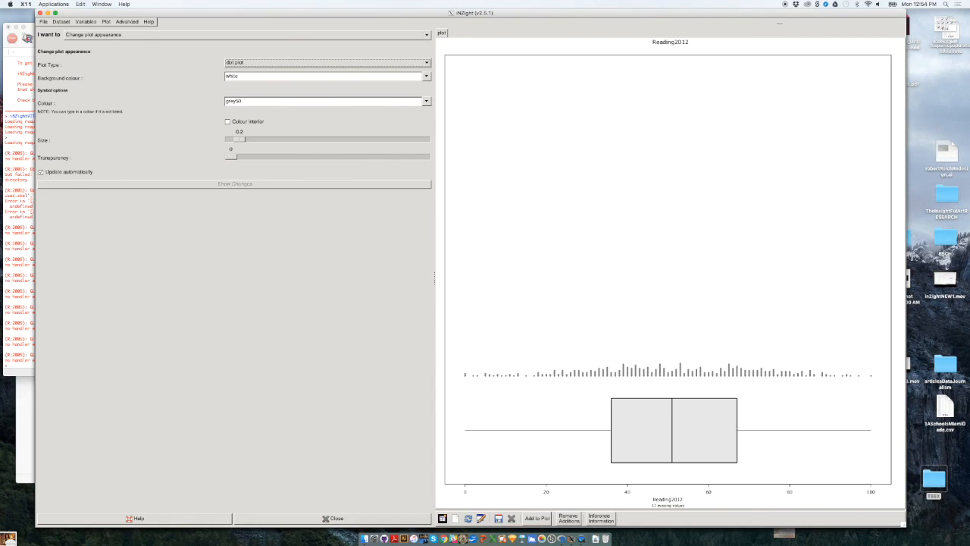